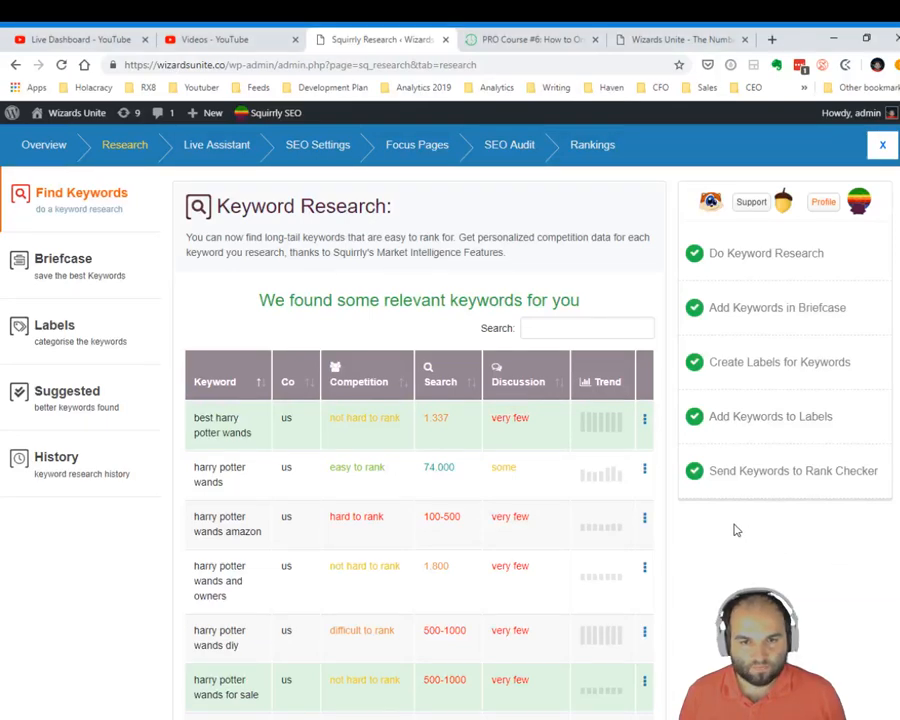
pyautogui.moveTo(243, 311)
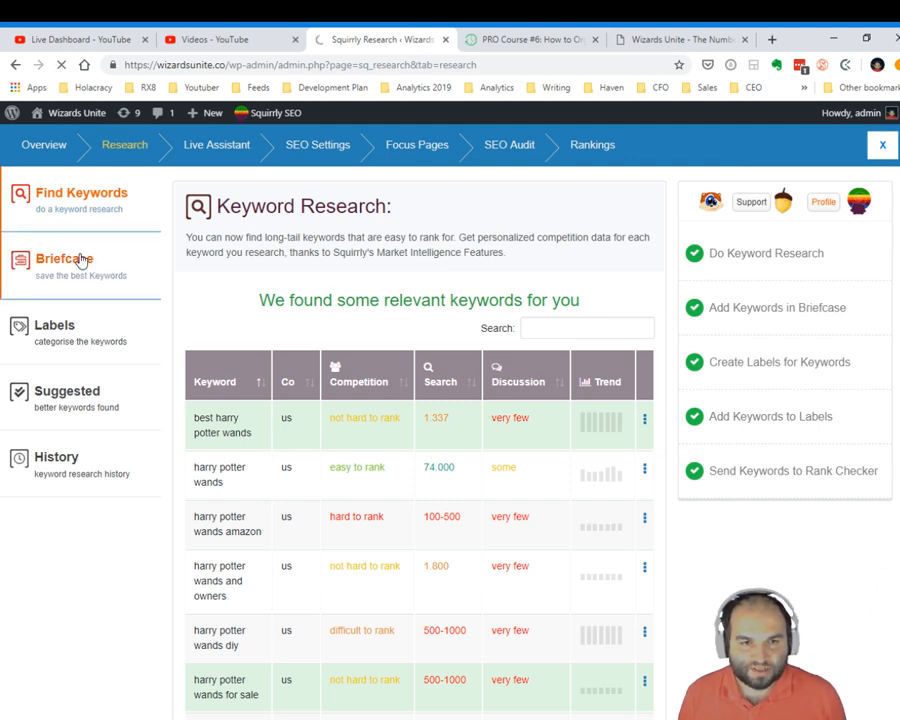
# Open the Briefcase from the Research sidebar to list saved keywords with labels
pyautogui.click(63, 258)
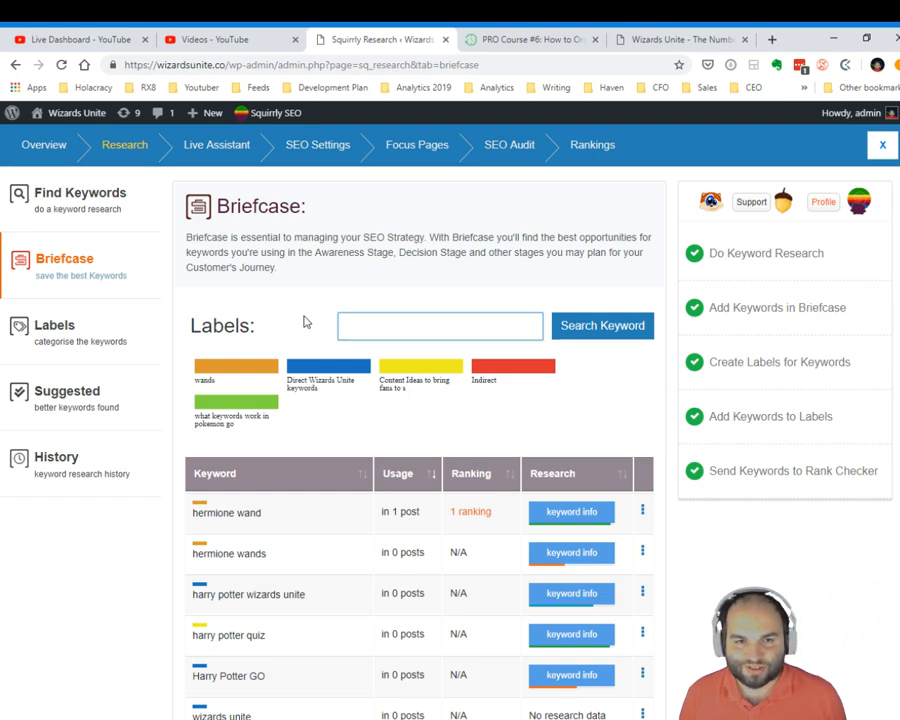
pyautogui.click(440, 326)
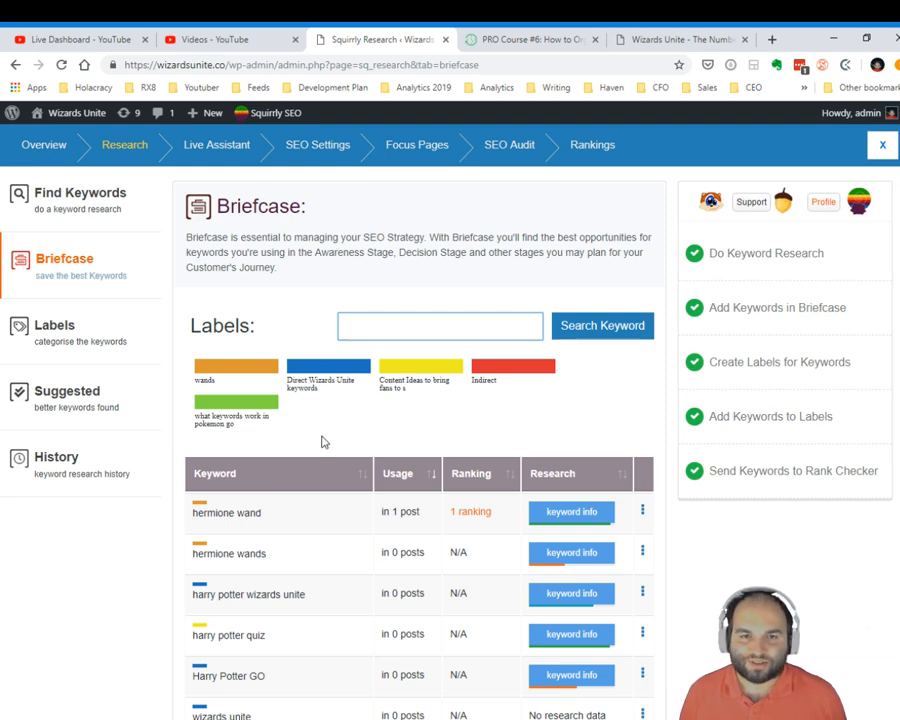
pyautogui.scroll(-3)
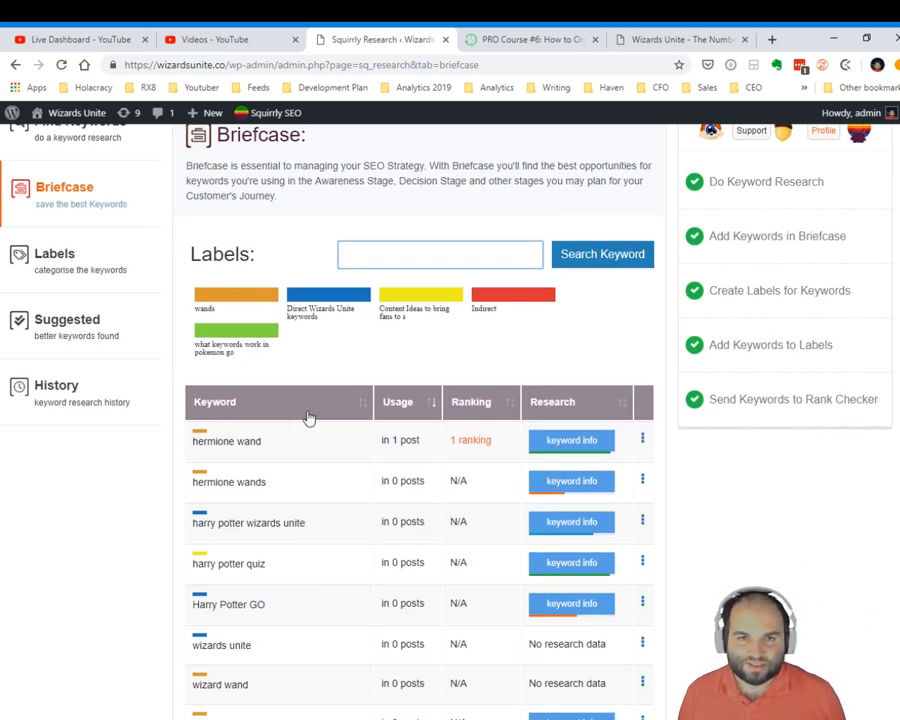
pyautogui.click(440, 254)
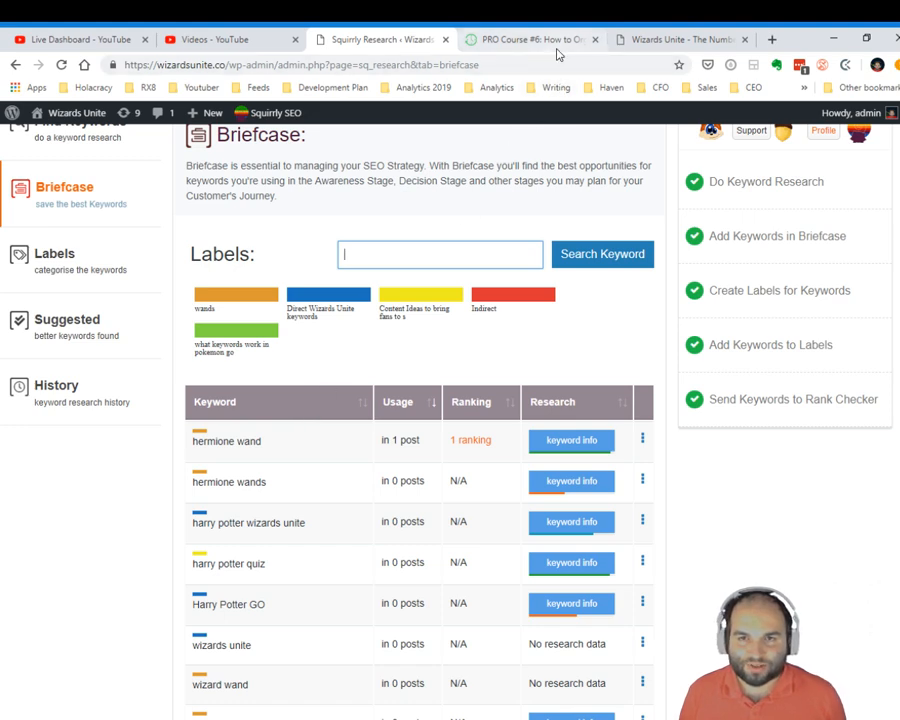
pyautogui.click(540, 38)
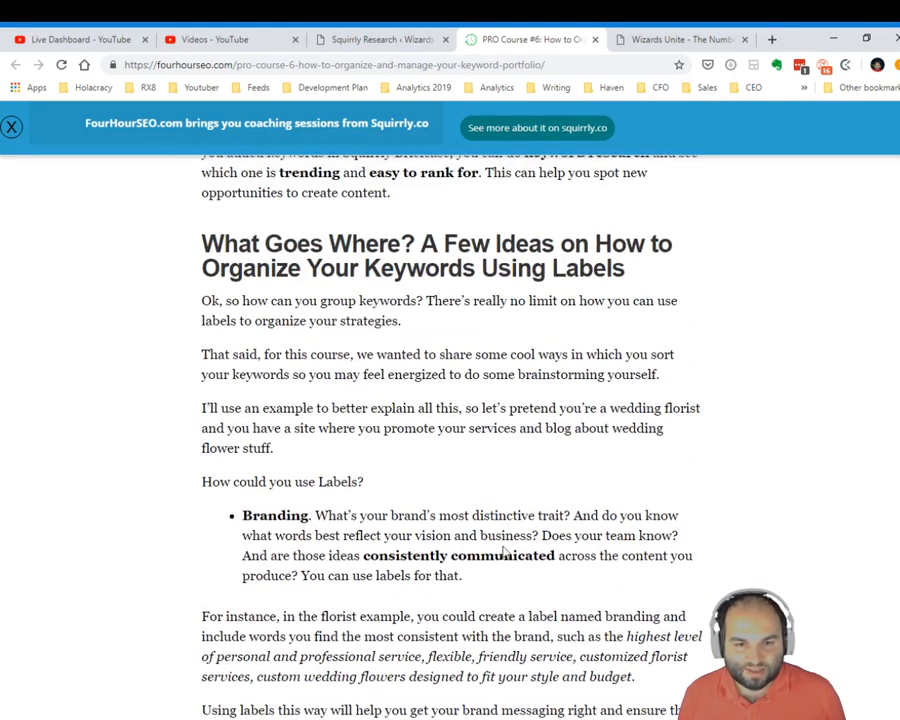
pyautogui.moveTo(317, 481); pyautogui.dragTo(461, 575)
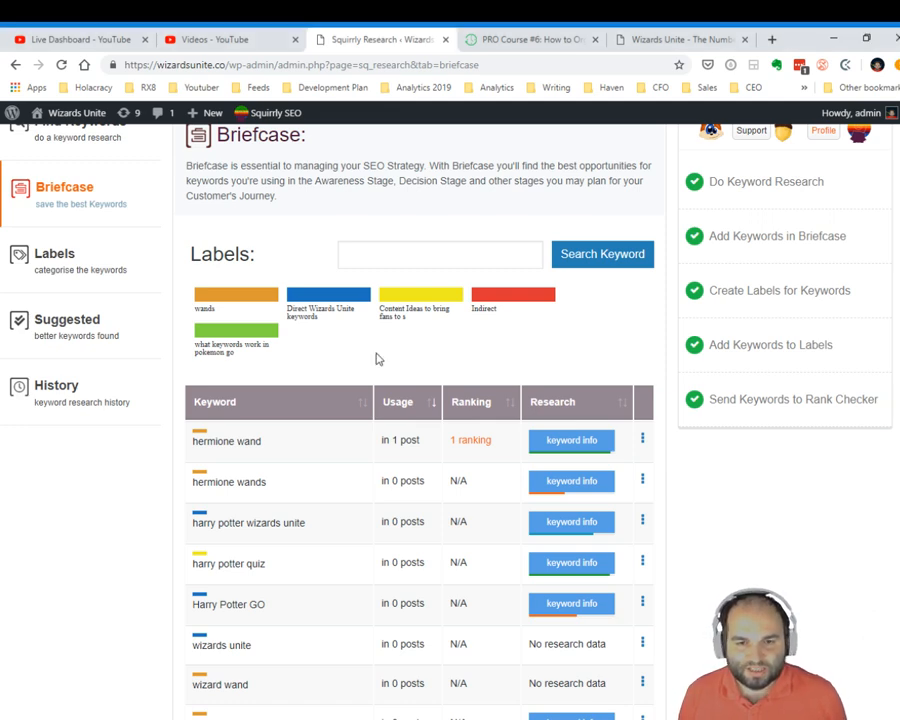
pyautogui.scroll(-3)
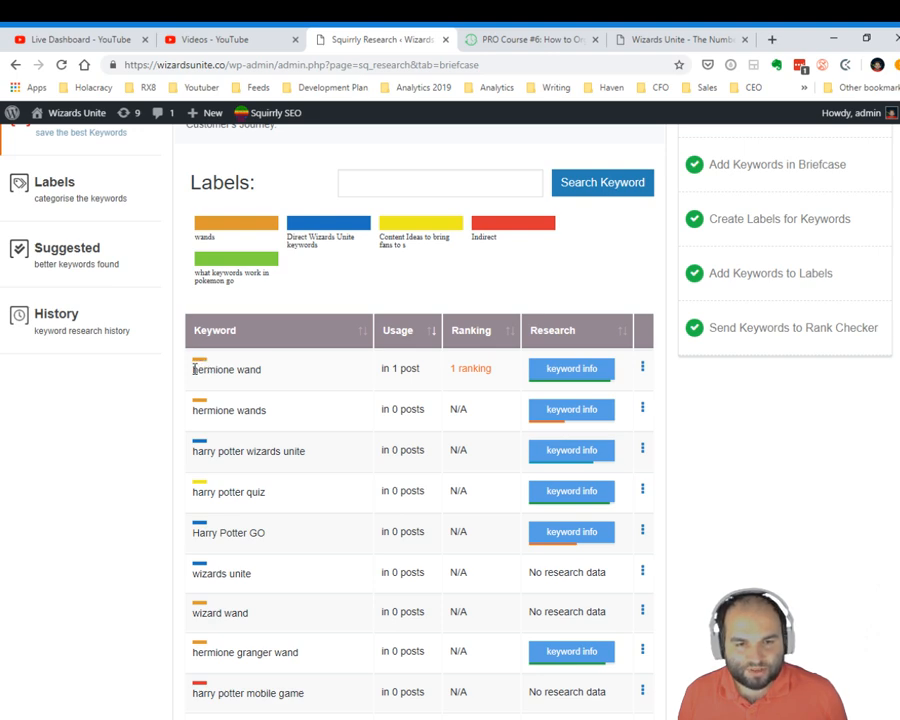
pyautogui.moveTo(242, 370)
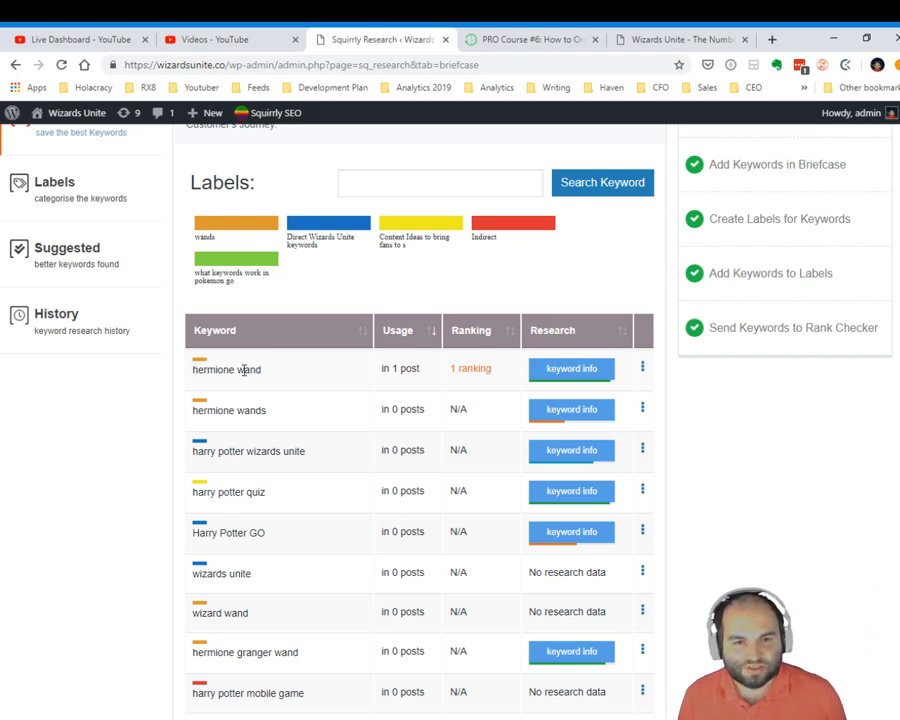
pyautogui.moveTo(237, 242)
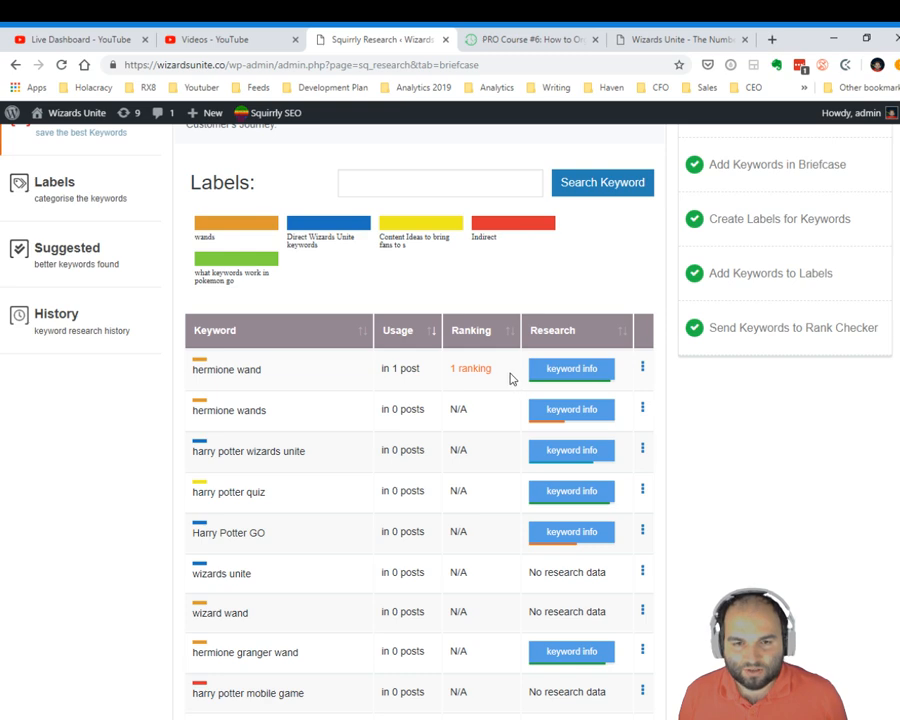
pyautogui.moveTo(477, 366)
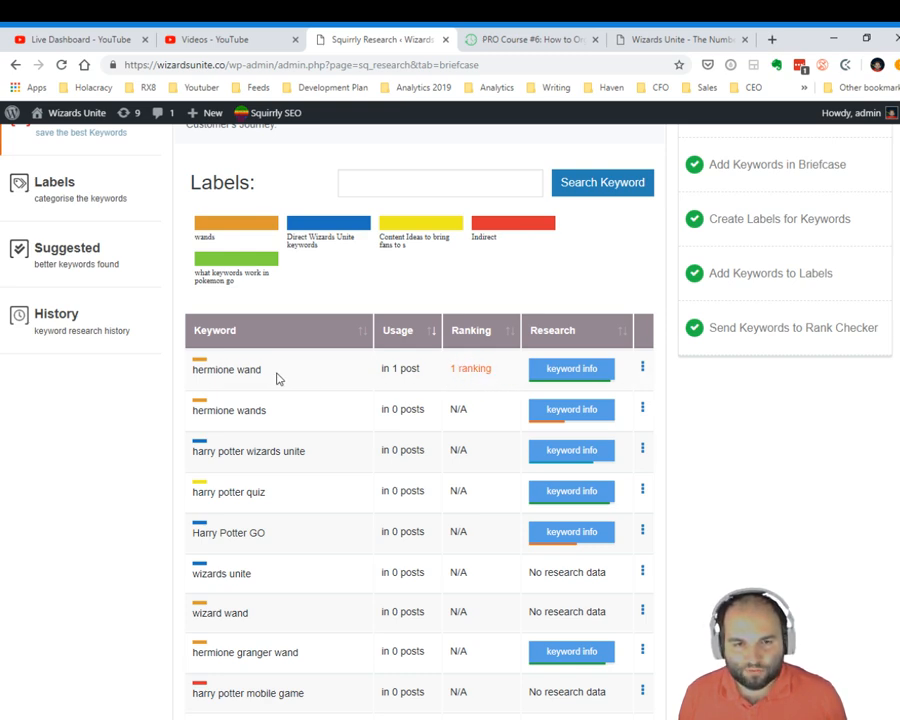
pyautogui.moveTo(569, 385)
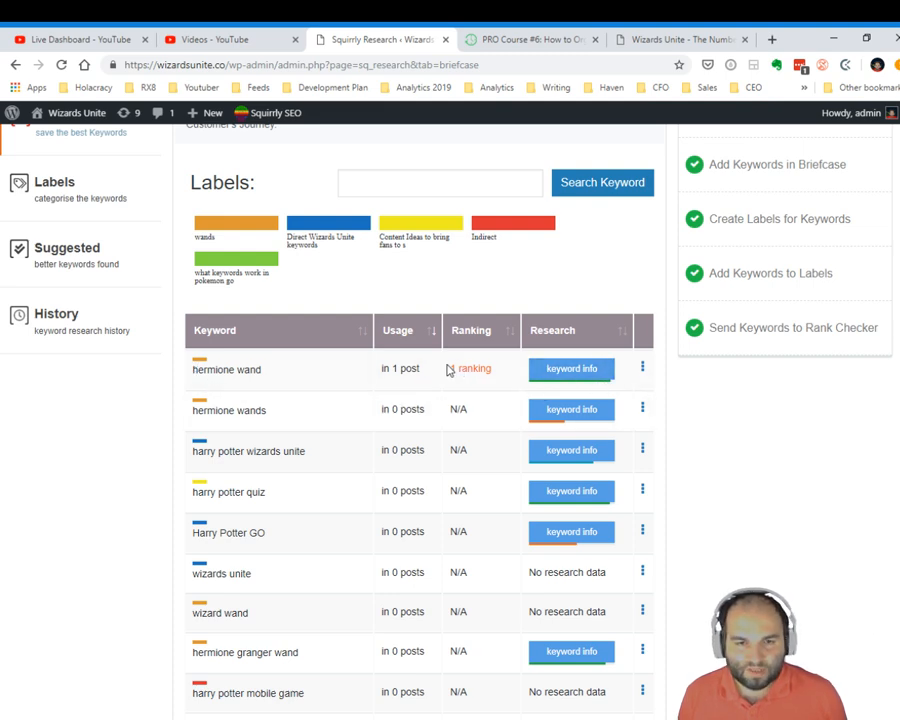
pyautogui.click(571, 368)
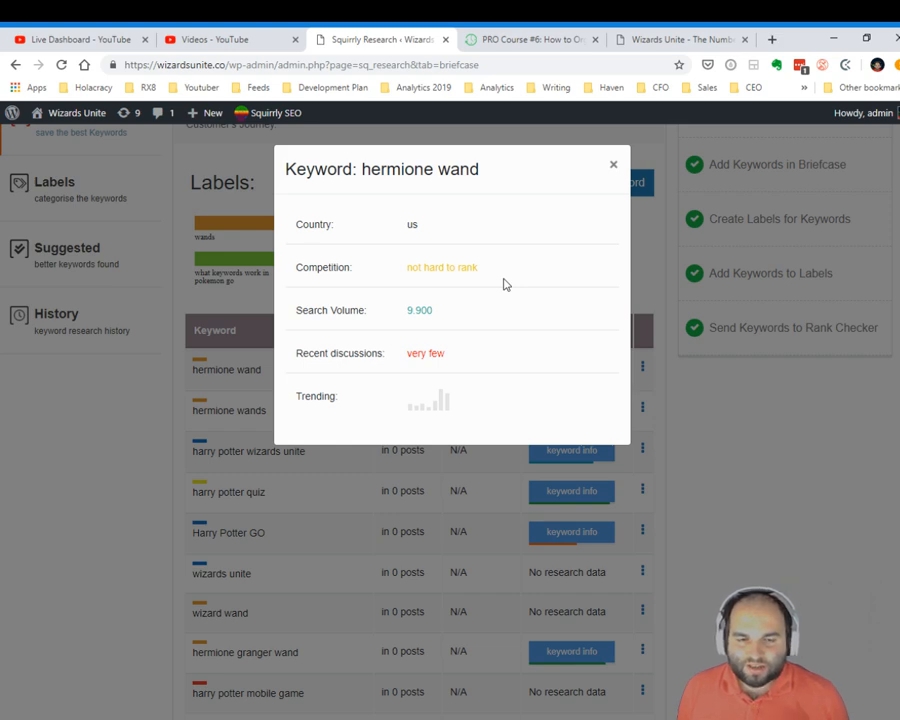
pyautogui.moveTo(410, 312)
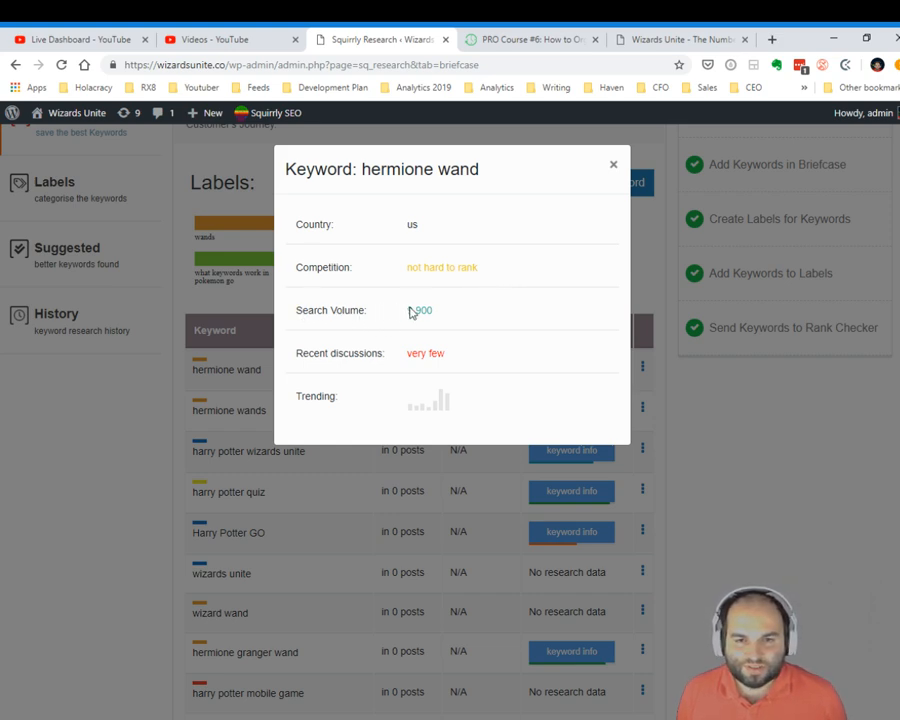
pyautogui.moveTo(332, 408)
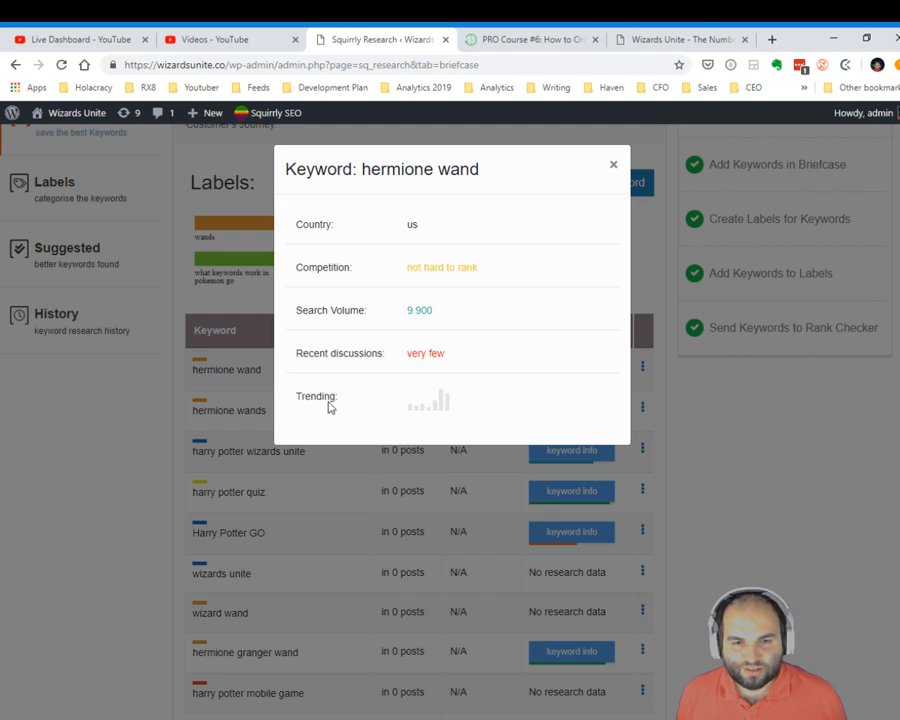
pyautogui.moveTo(386, 359)
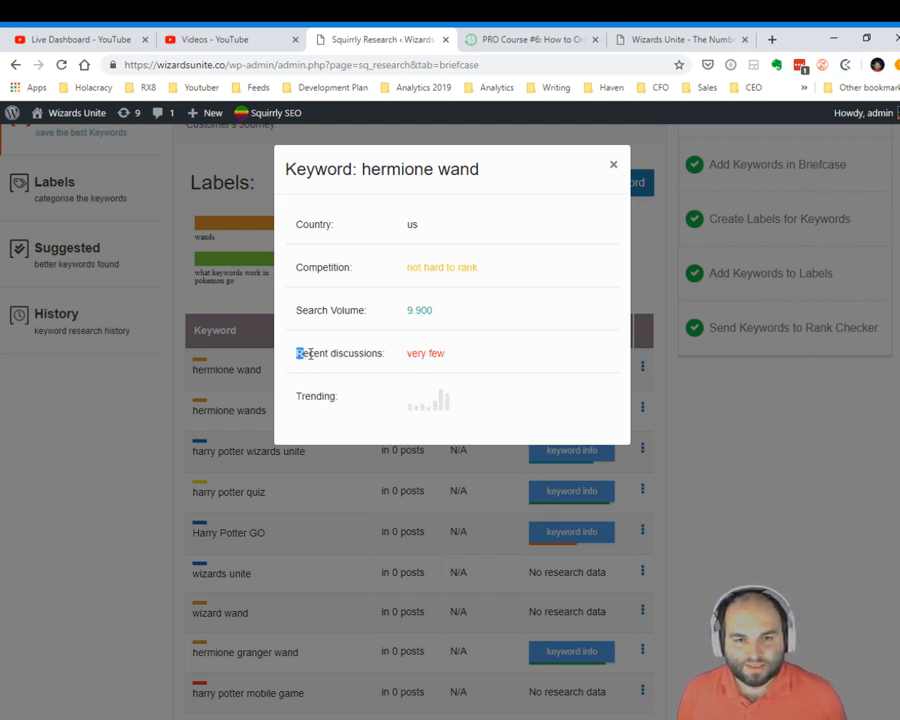
pyautogui.moveTo(297, 353); pyautogui.dragTo(450, 353)
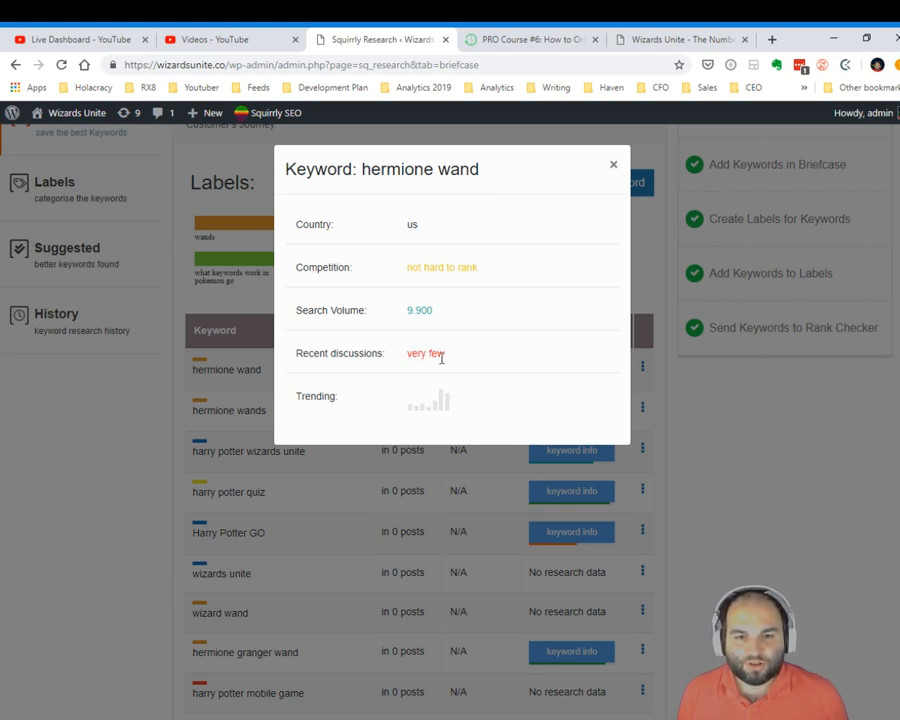
pyautogui.moveTo(370, 370)
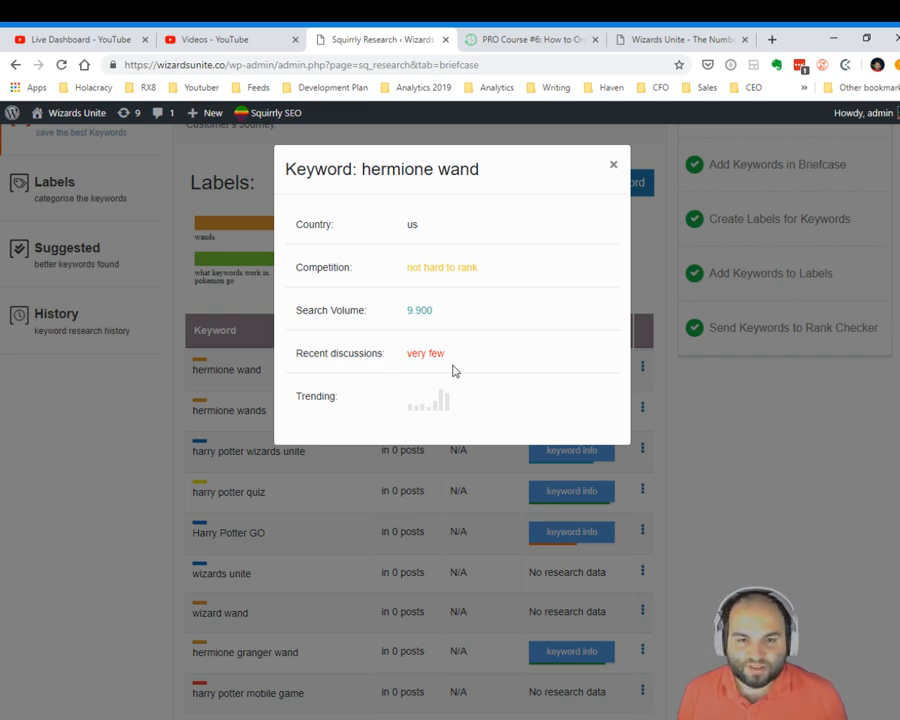
pyautogui.moveTo(366, 370)
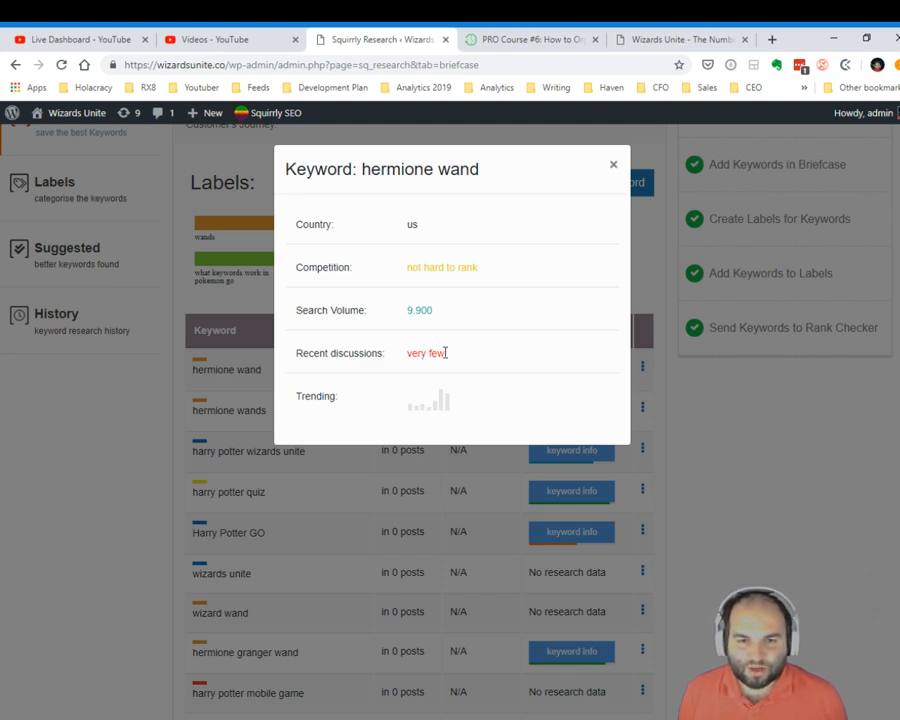
pyautogui.moveTo(447, 406)
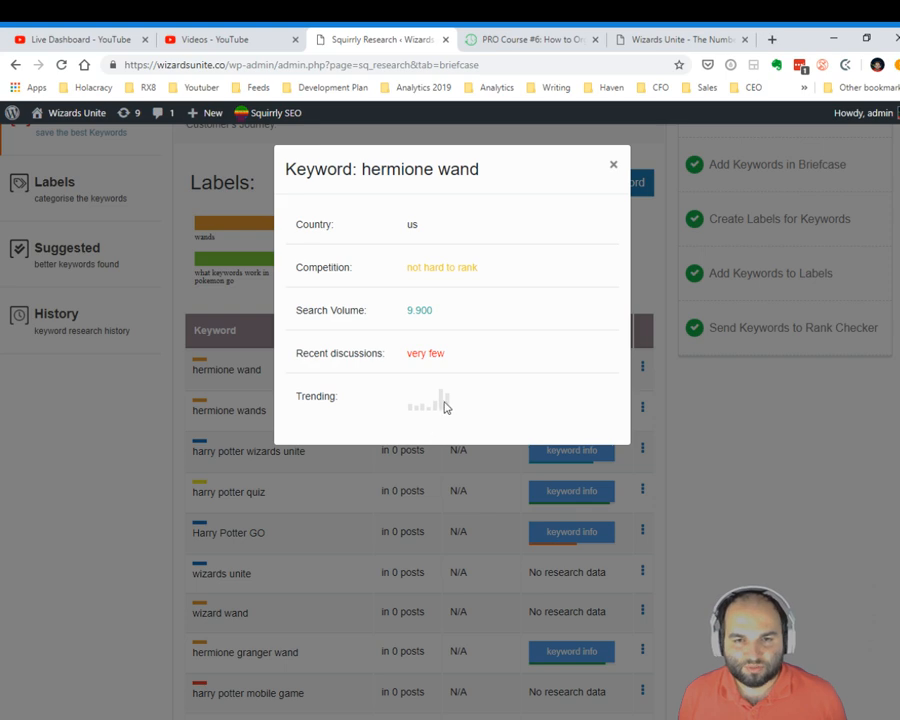
pyautogui.click(613, 164)
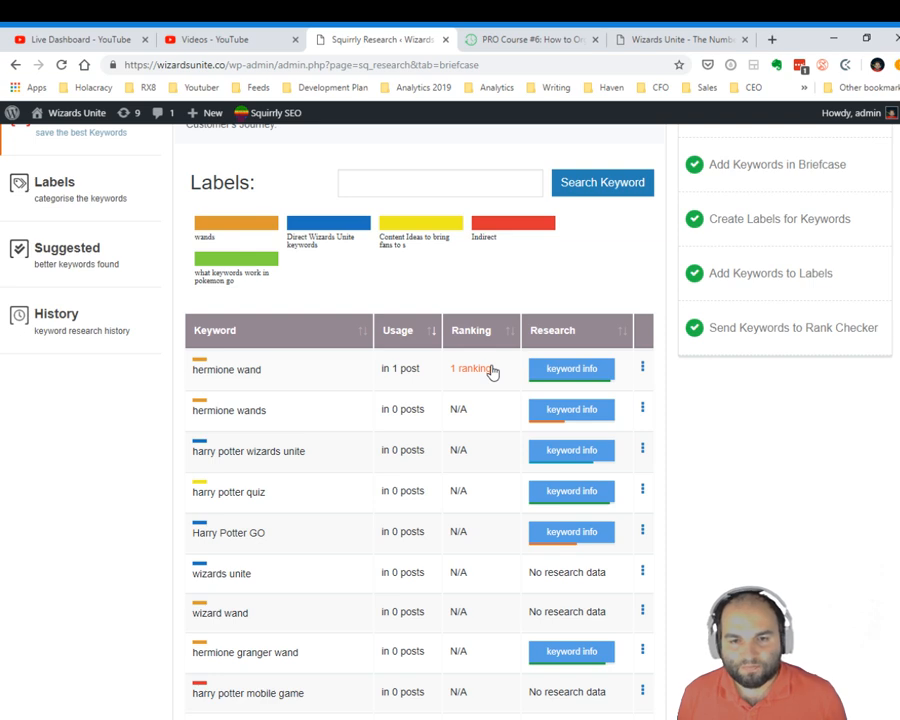
pyautogui.moveTo(678, 397)
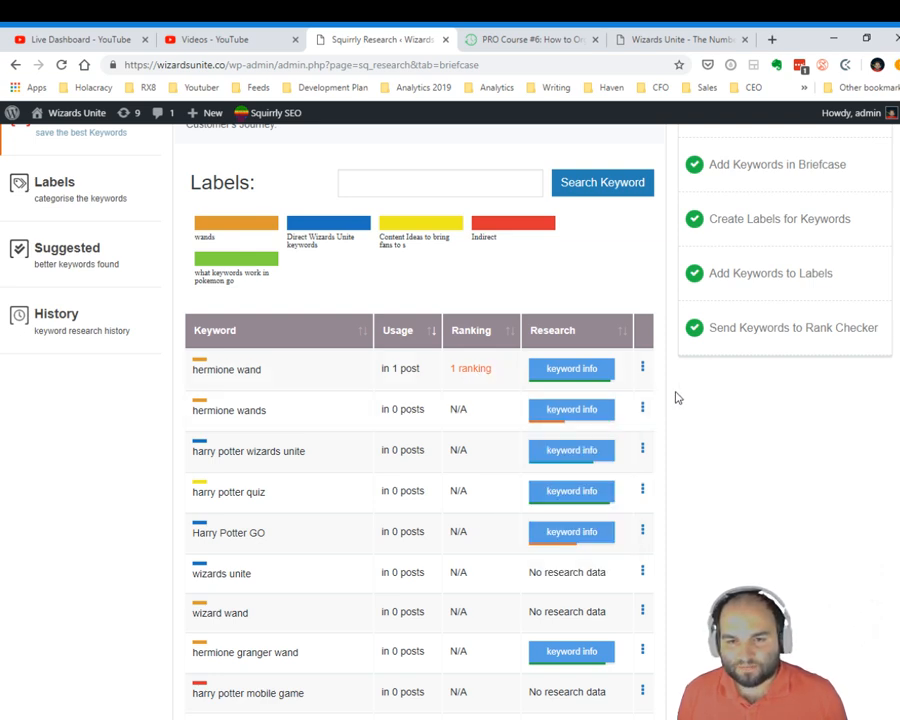
pyautogui.moveTo(655, 371)
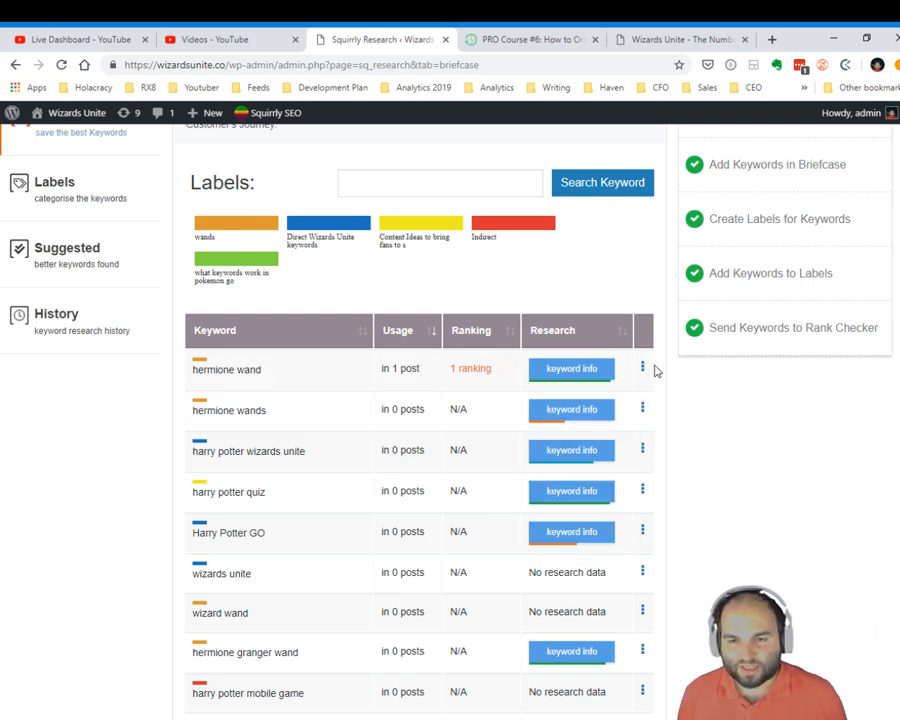
# Open Assign Label for 'hermione wand' from its row menu, showing 'wands' ticked
pyautogui.click(642, 366)
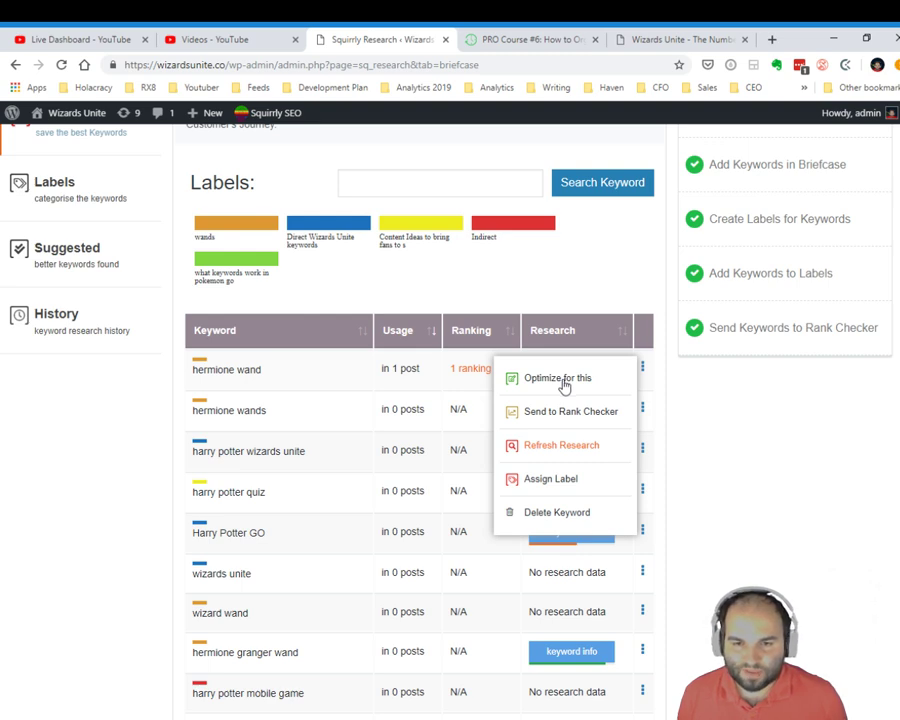
pyautogui.moveTo(534, 418)
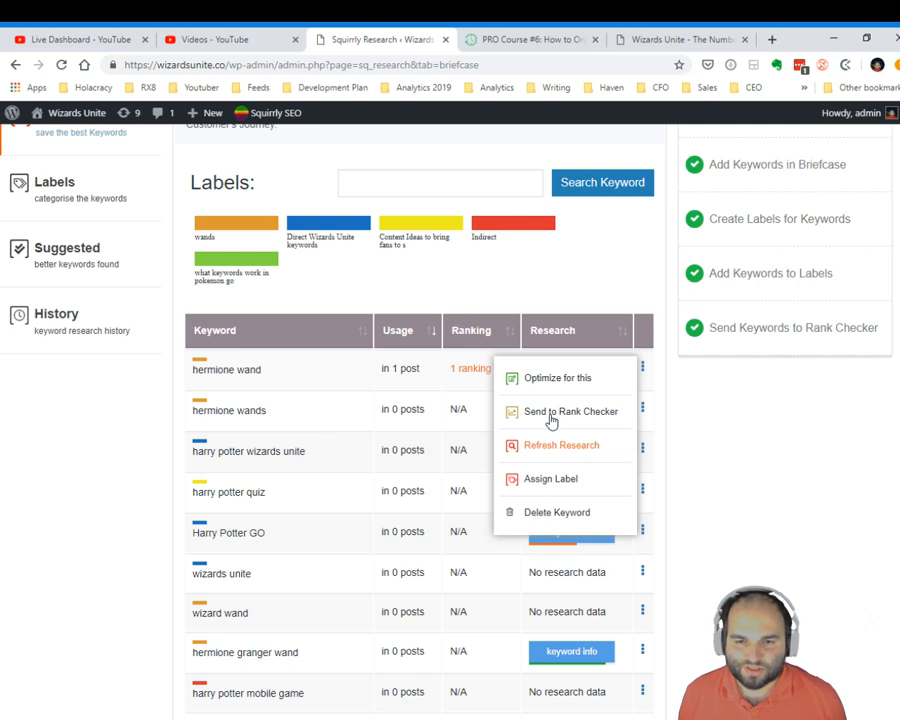
pyautogui.moveTo(550, 450)
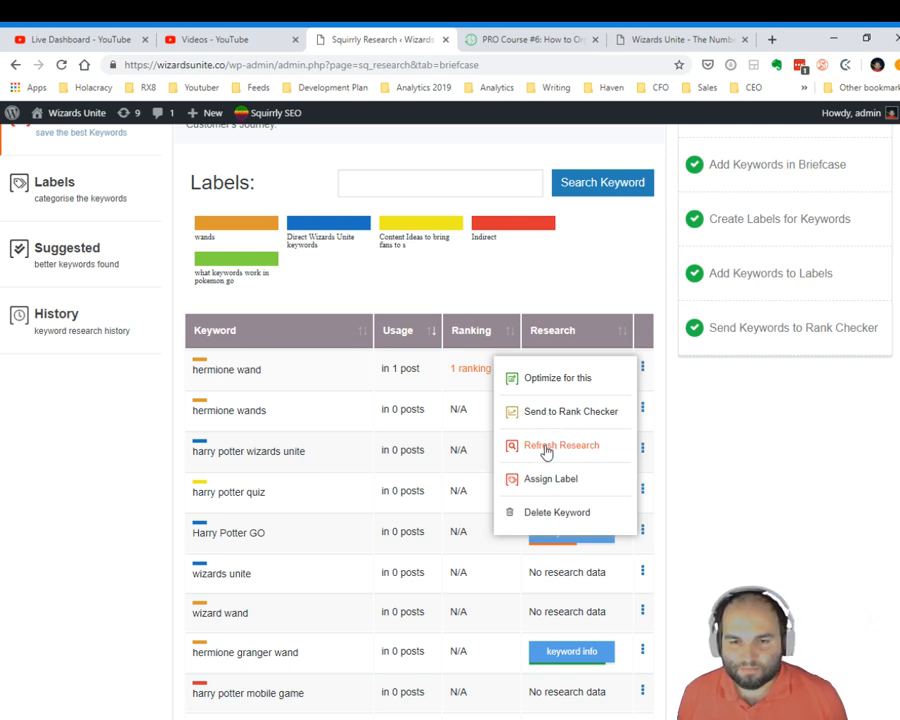
pyautogui.moveTo(570, 452)
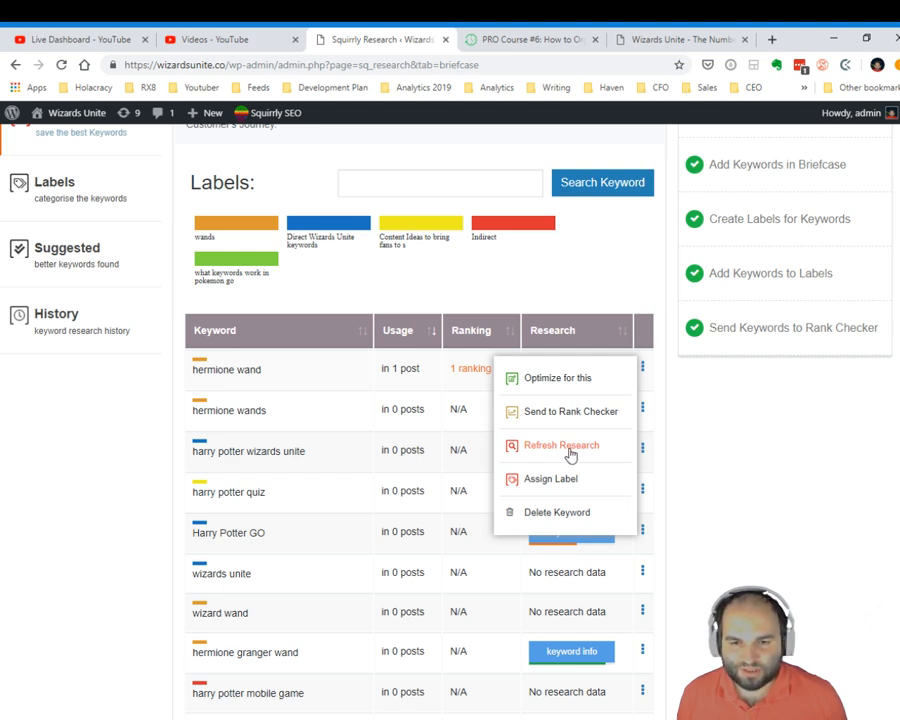
pyautogui.moveTo(557, 487)
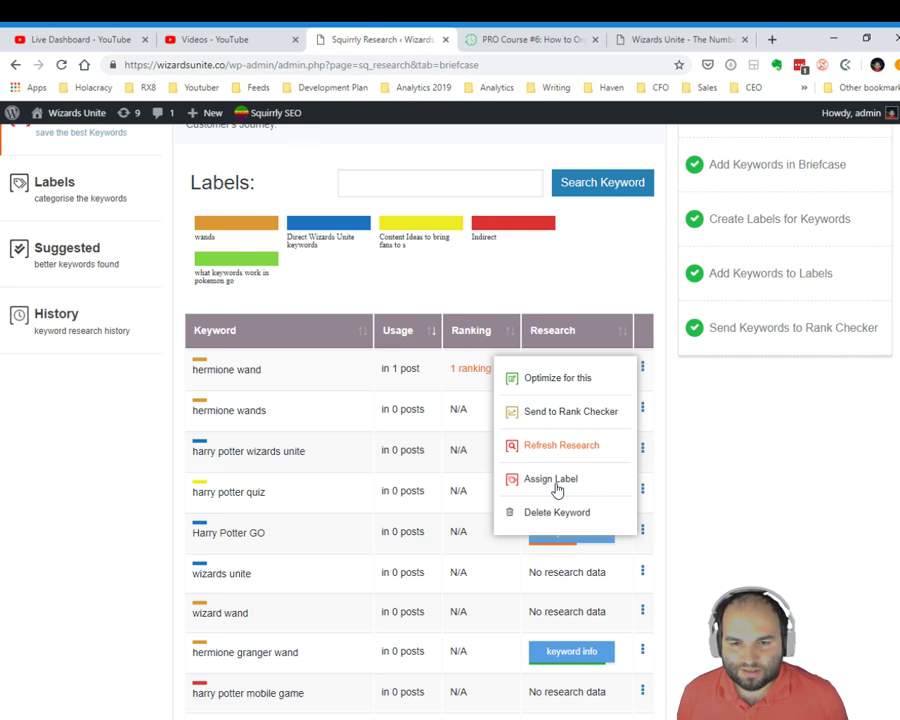
pyautogui.click(556, 479)
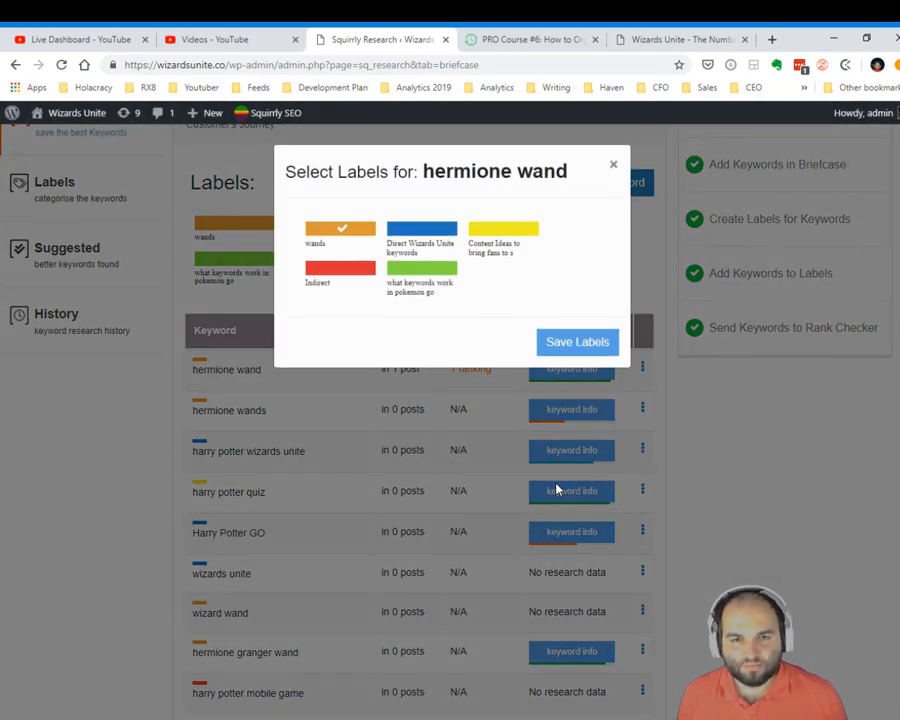
pyautogui.moveTo(348, 299)
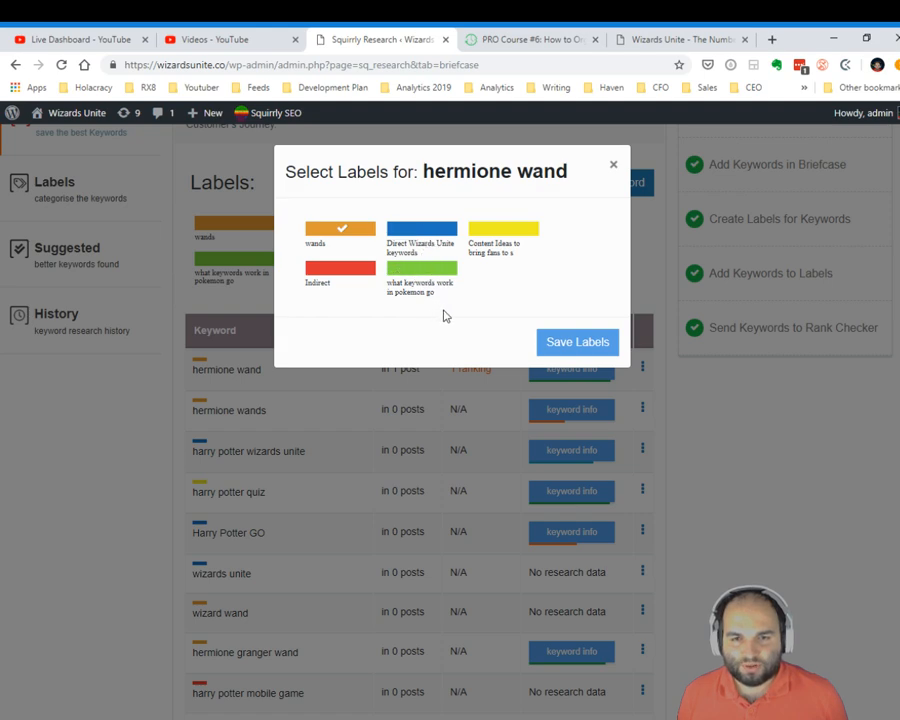
pyautogui.moveTo(497, 296)
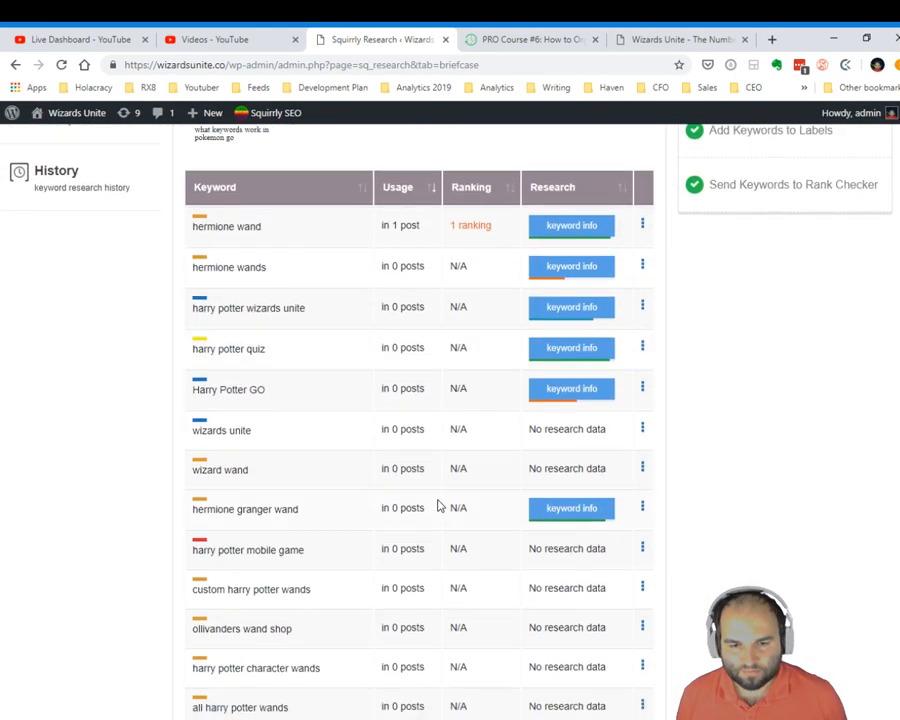
pyautogui.scroll(-3)
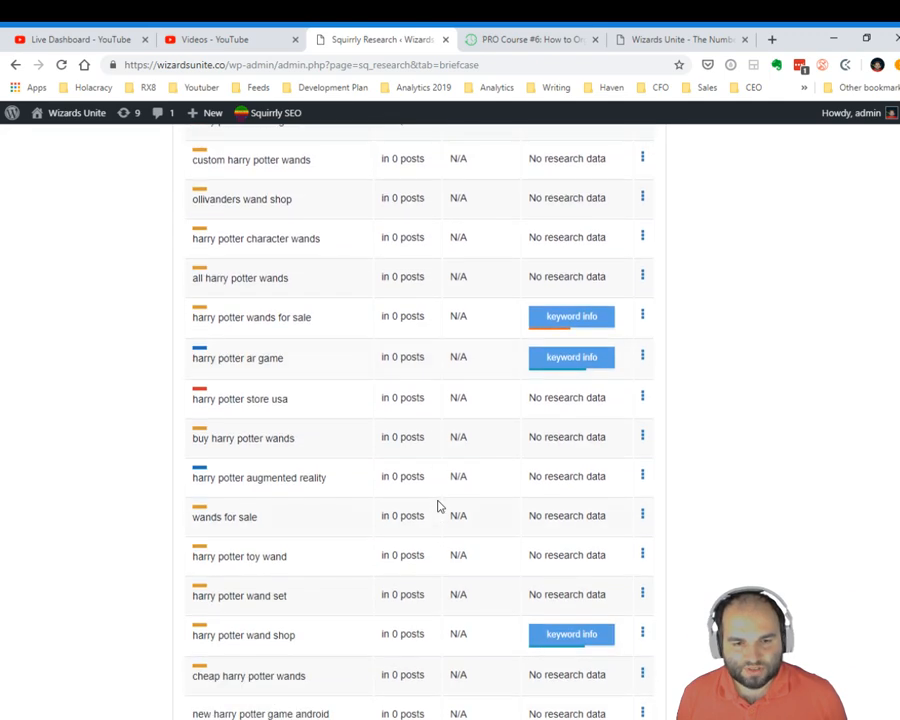
pyautogui.scroll(-3)
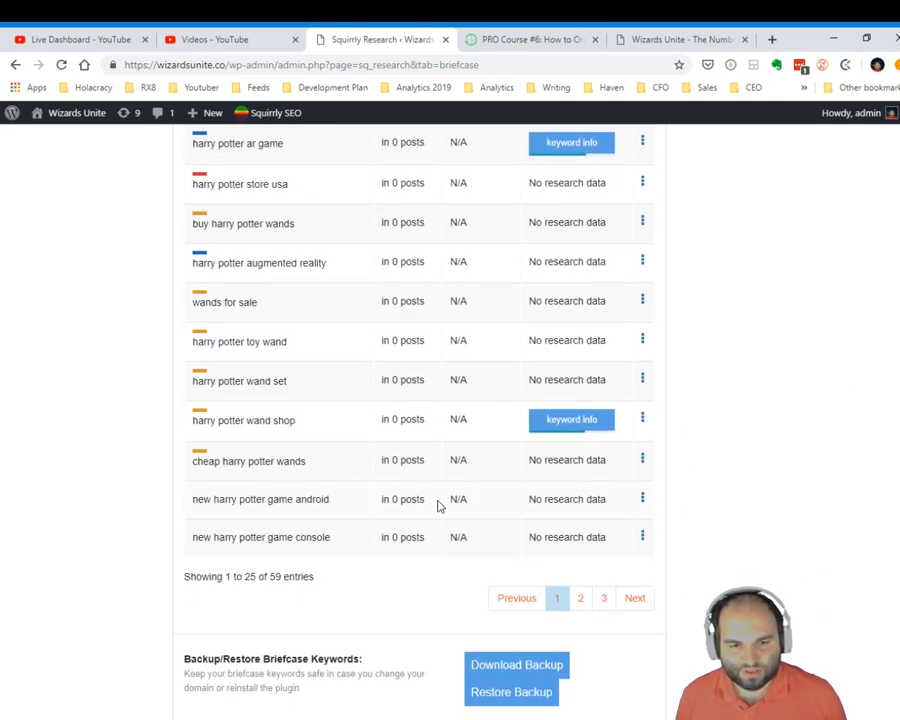
pyautogui.scroll(3)
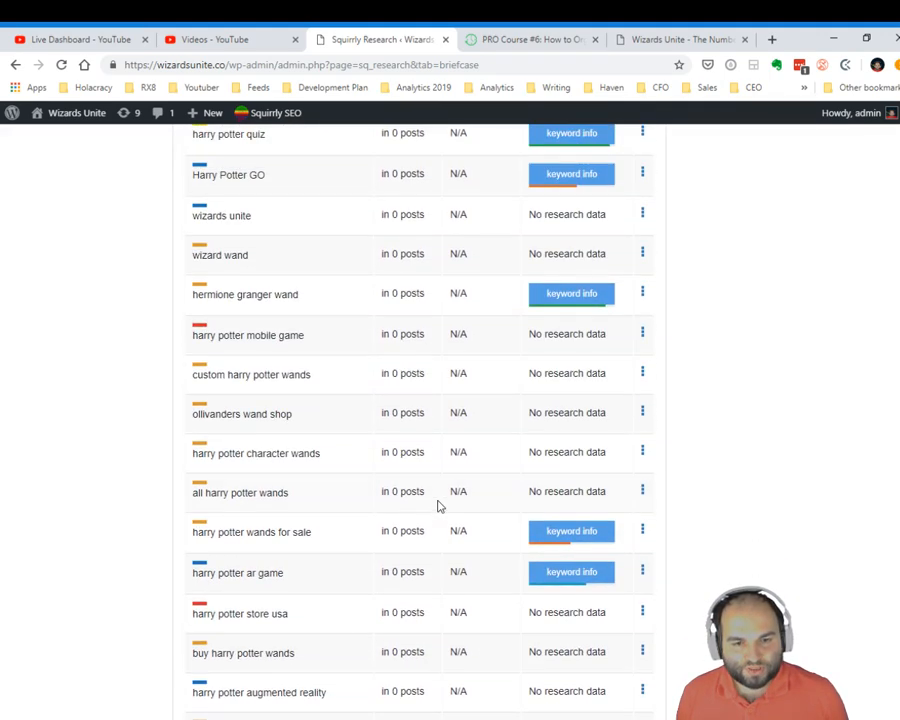
pyautogui.scroll(-3)
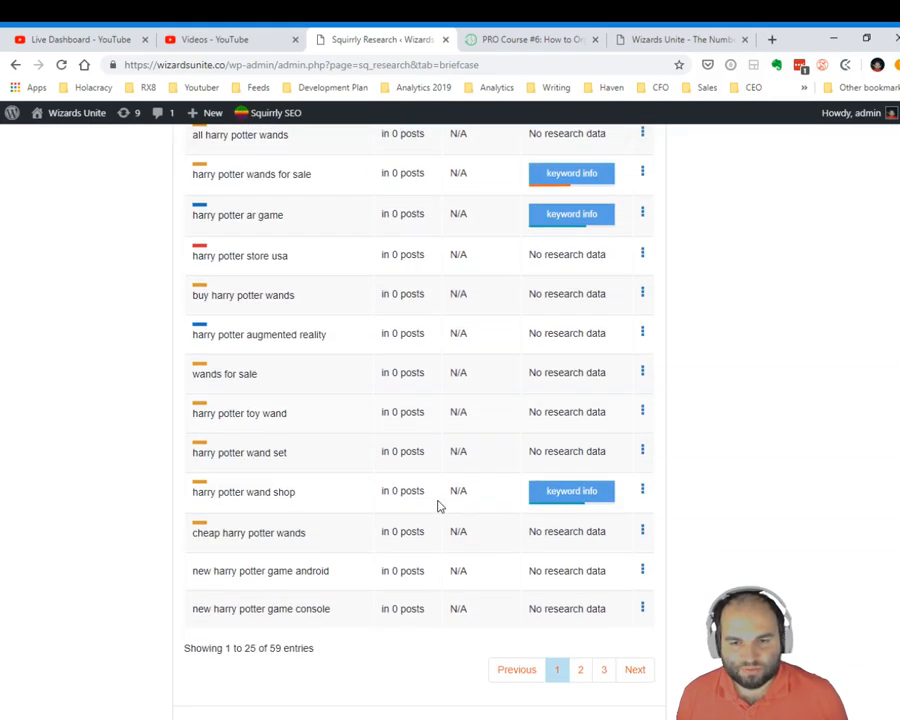
pyautogui.scroll(-3)
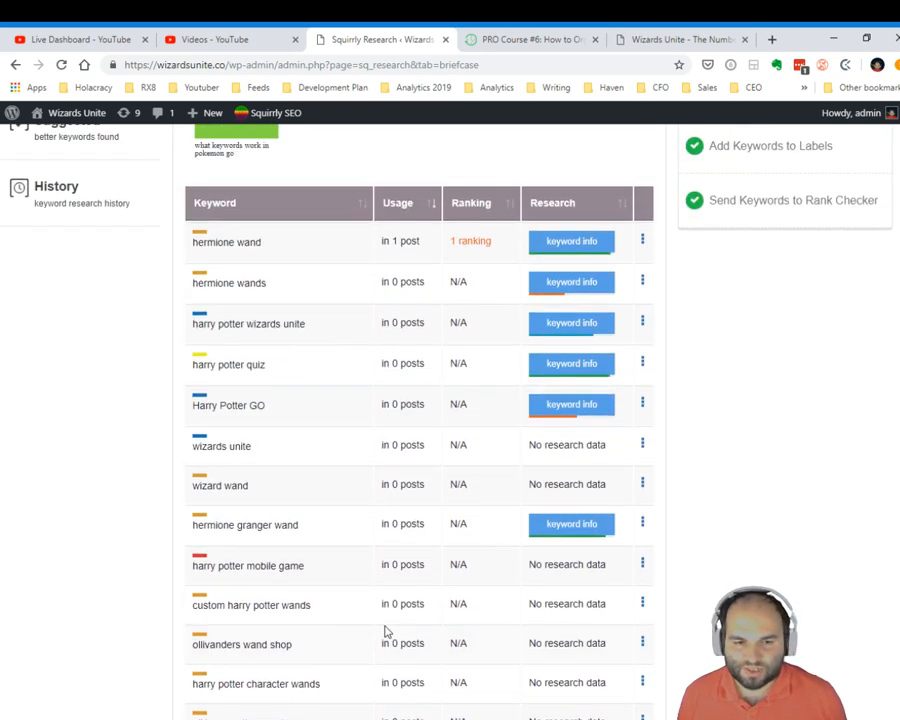
pyautogui.scroll(3)
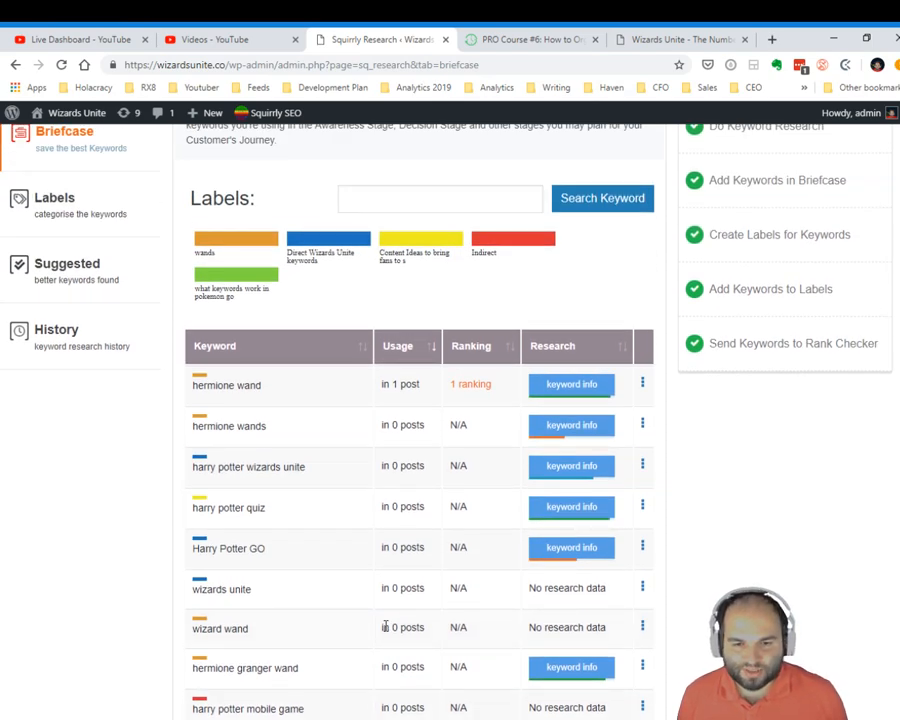
pyautogui.scroll(-3)
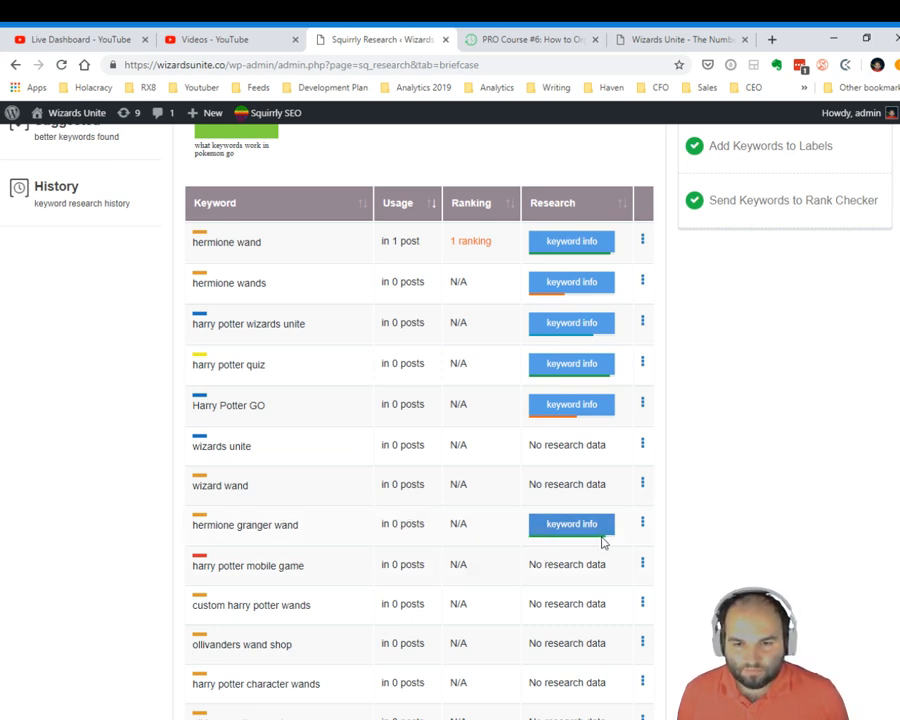
pyautogui.moveTo(632, 459)
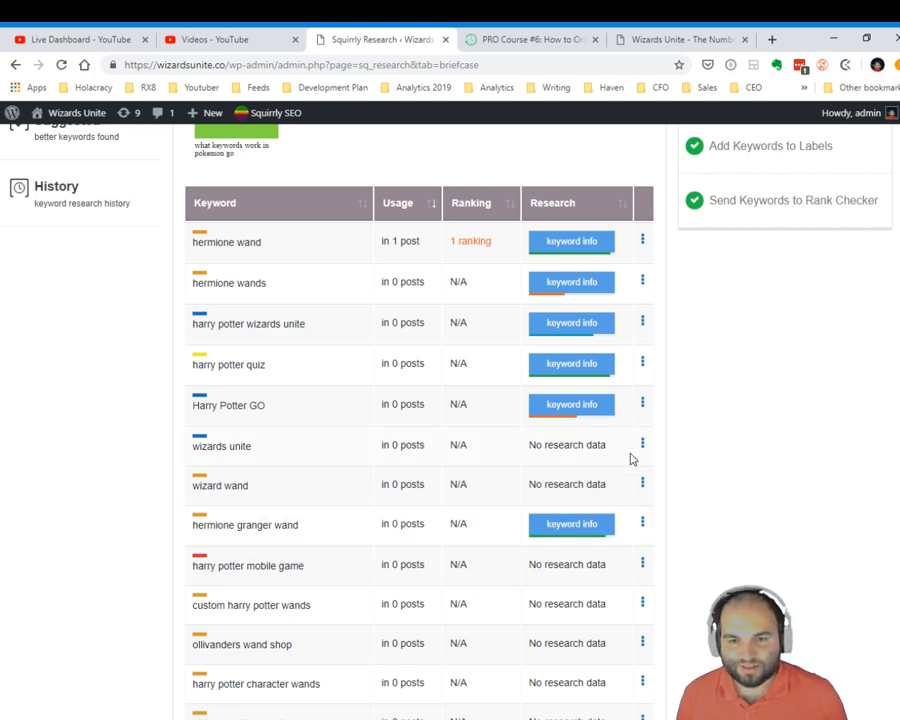
pyautogui.moveTo(573, 293)
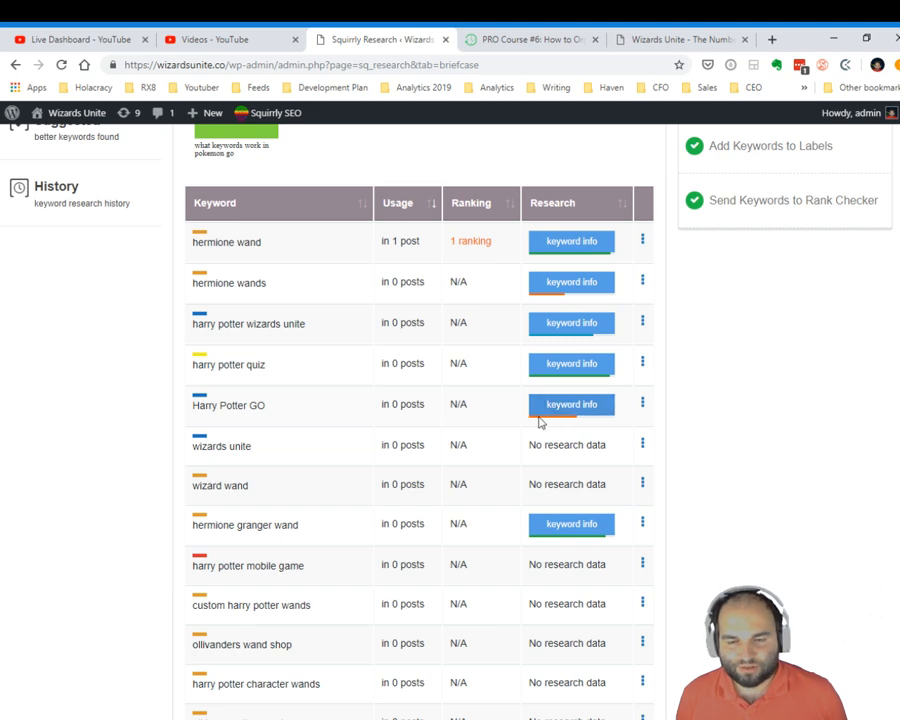
pyautogui.click(570, 404)
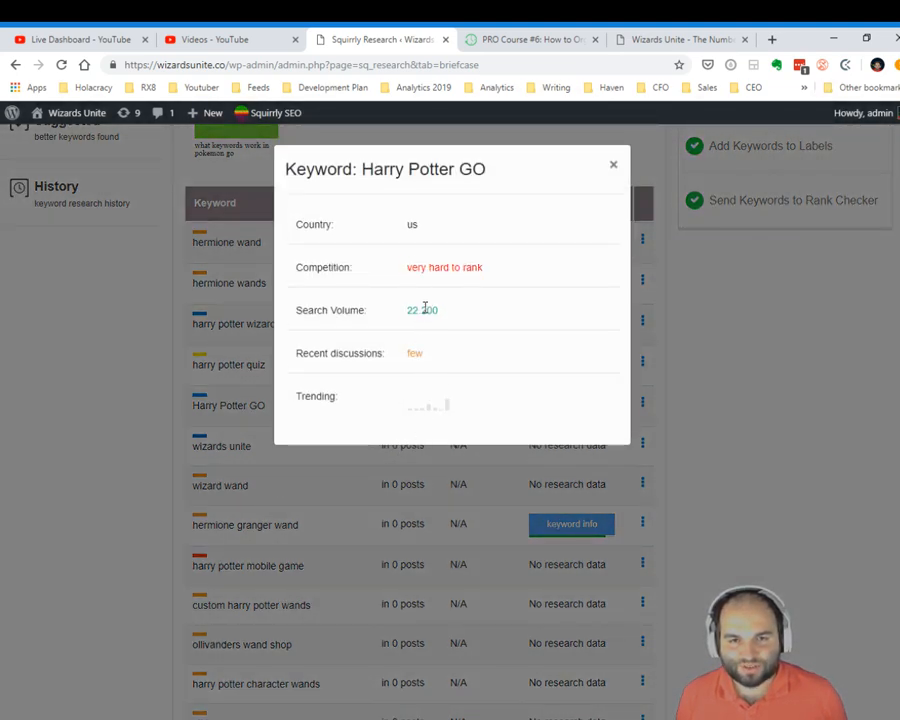
pyautogui.doubleClick(420, 310)
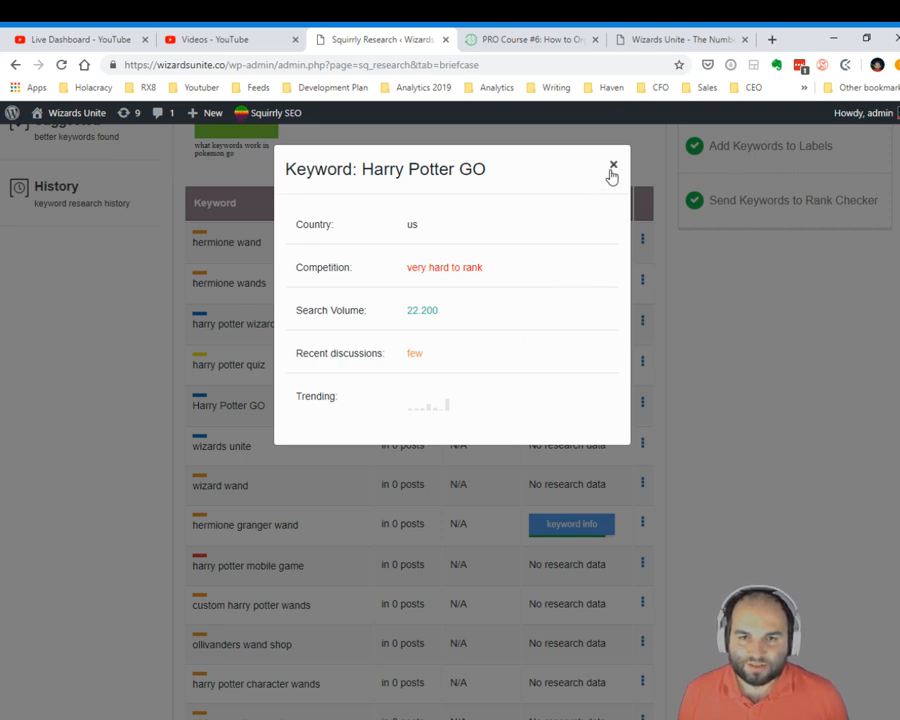
pyautogui.click(612, 163)
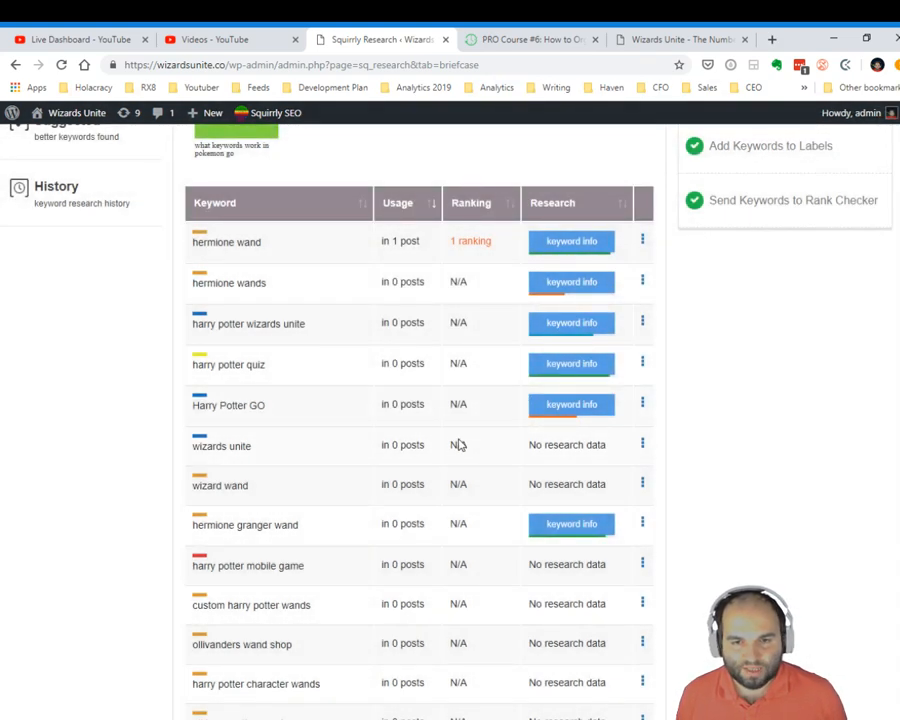
pyautogui.click(642, 404)
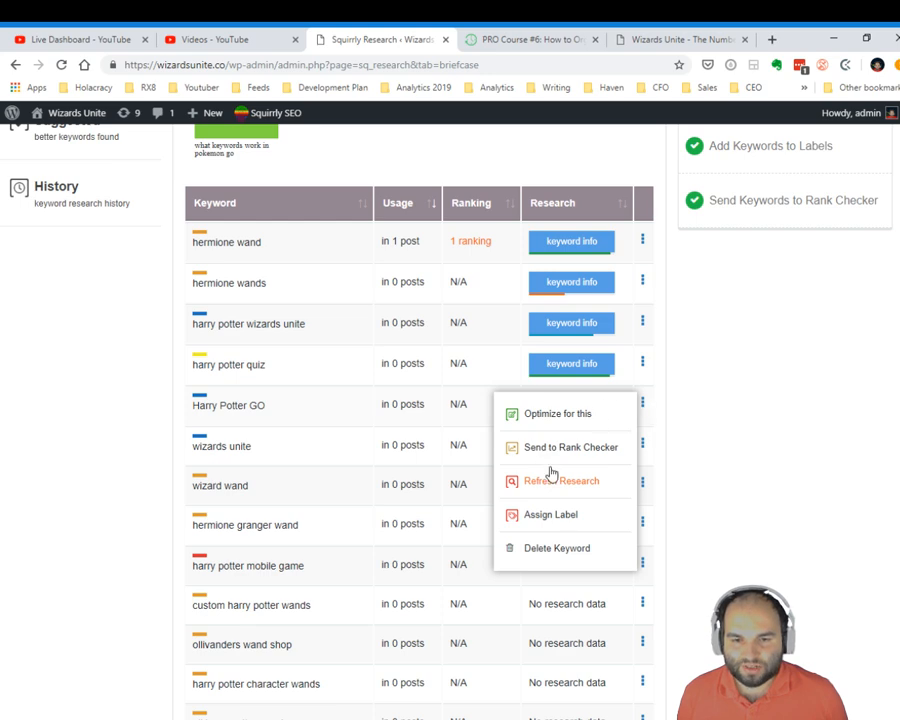
pyautogui.moveTo(582, 488)
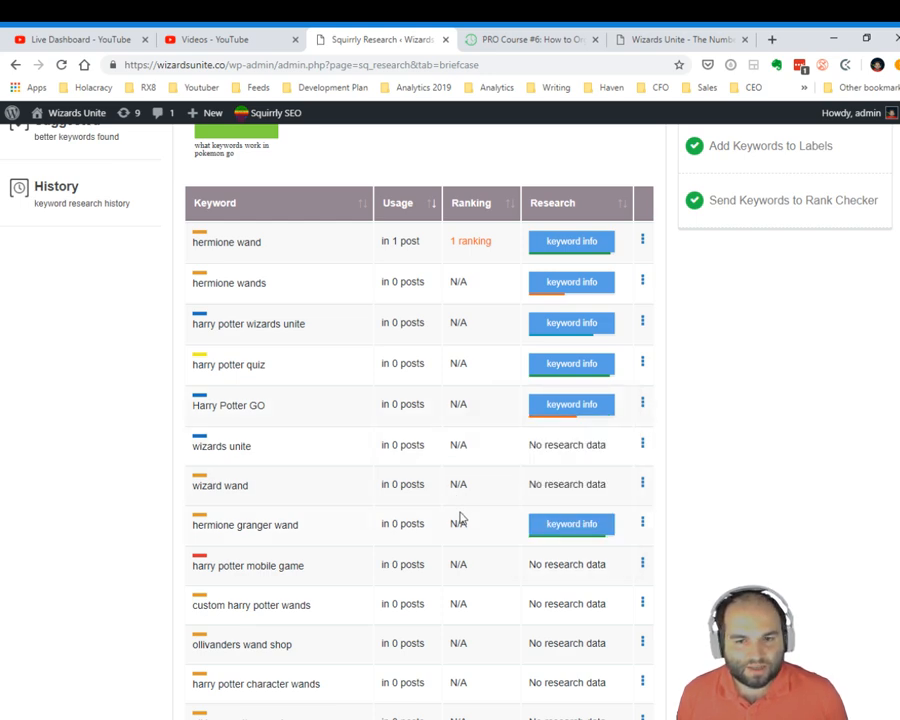
pyautogui.scroll(-3)
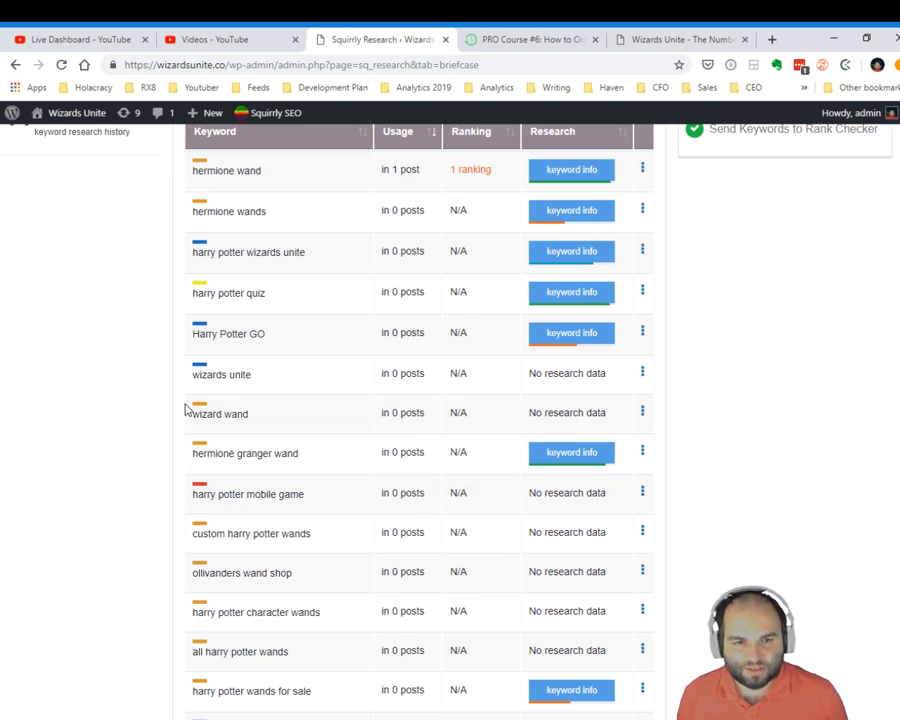
pyautogui.moveTo(343, 447)
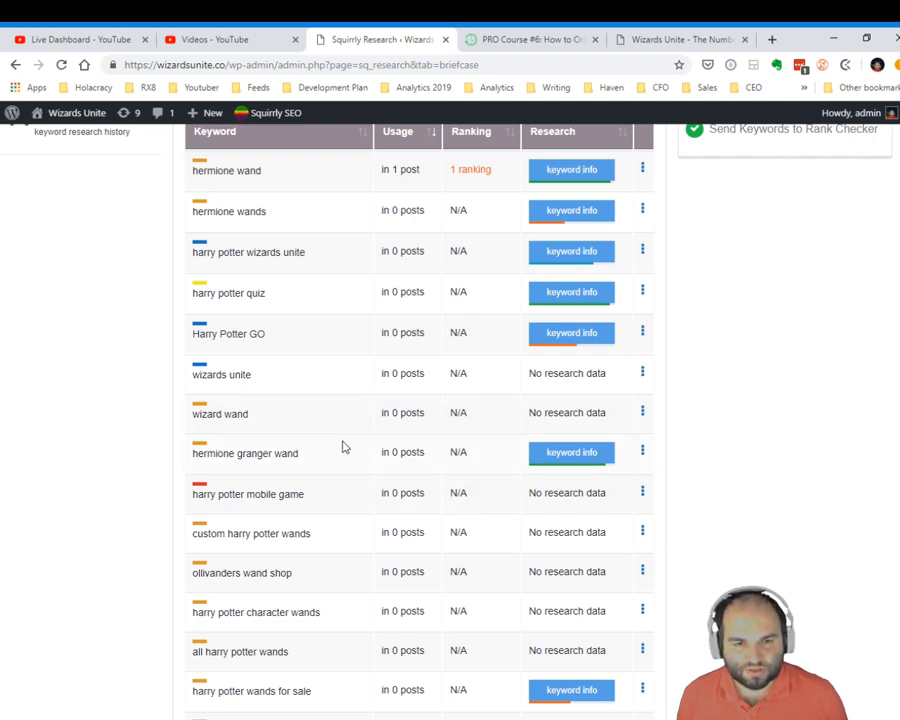
pyautogui.scroll(-3)
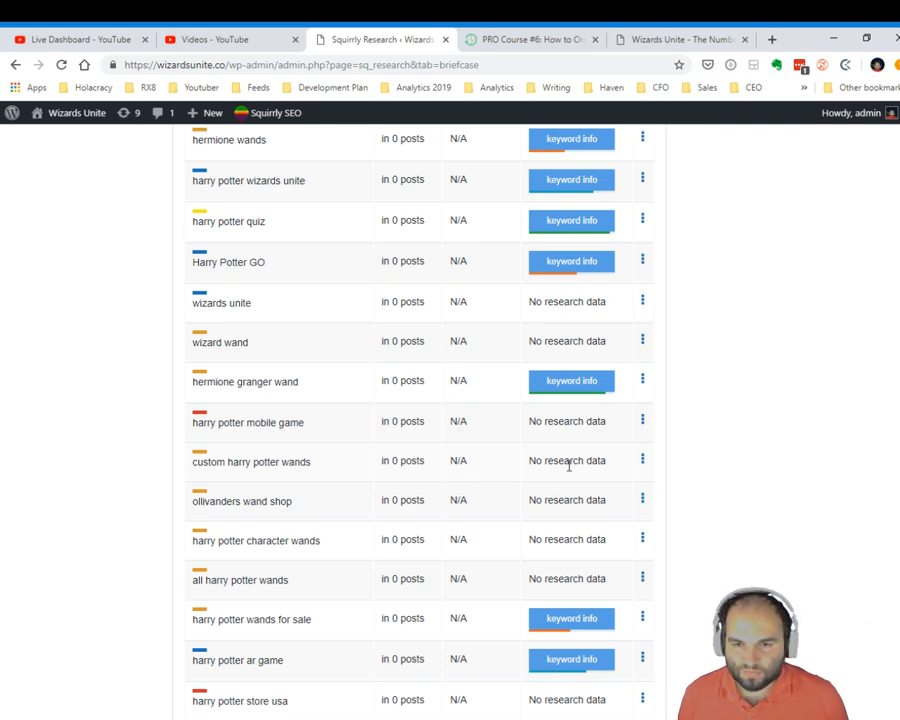
pyautogui.click(641, 462)
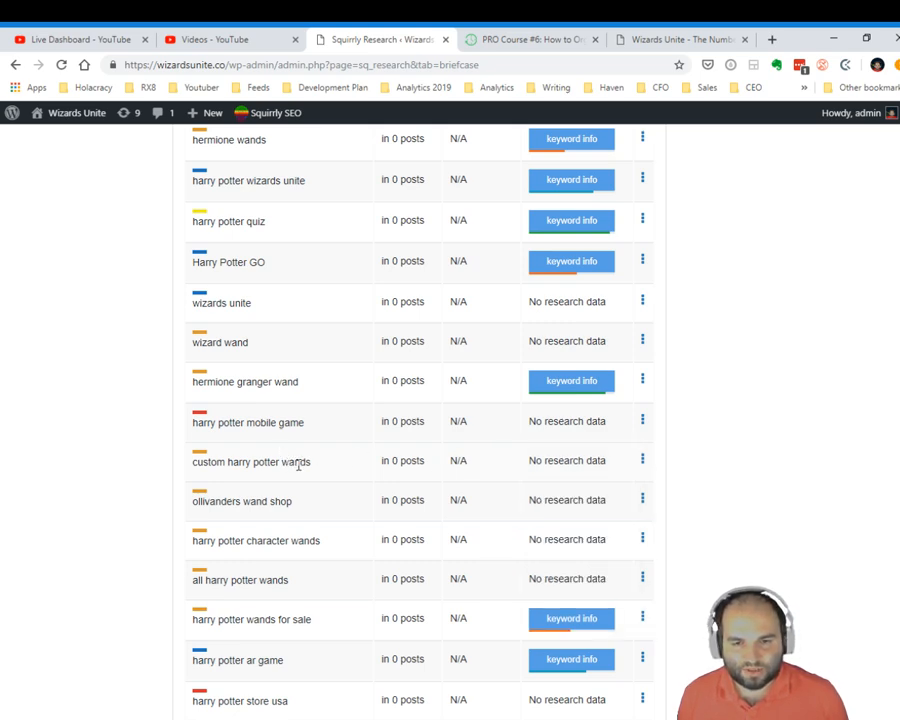
pyautogui.moveTo(534, 470)
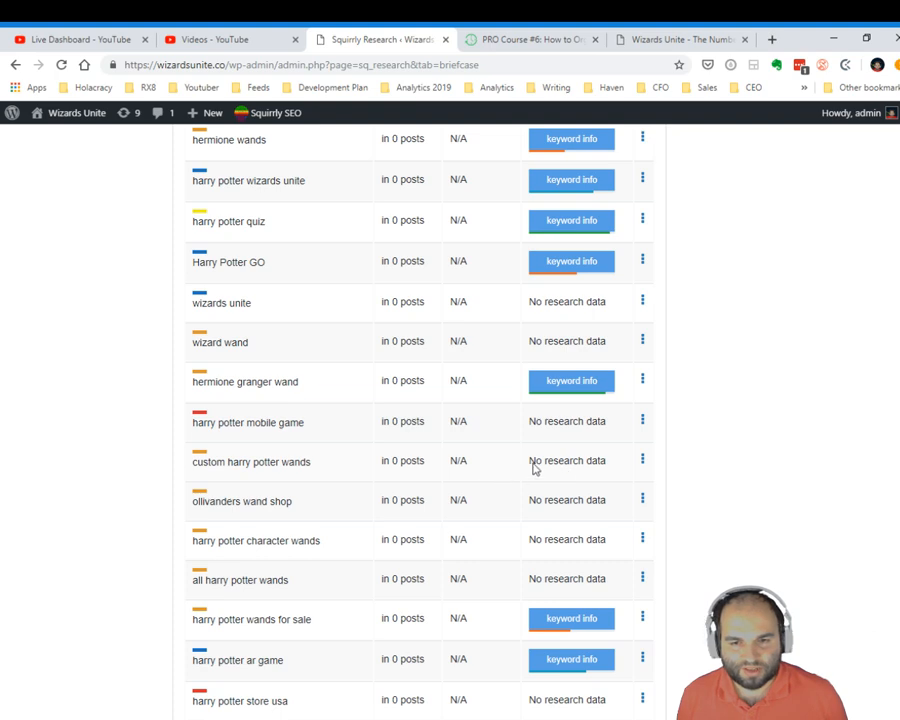
# Research 'custom harry potter wands' from its row menu, keeping the starting keyword and Global Search
pyautogui.click(641, 461)
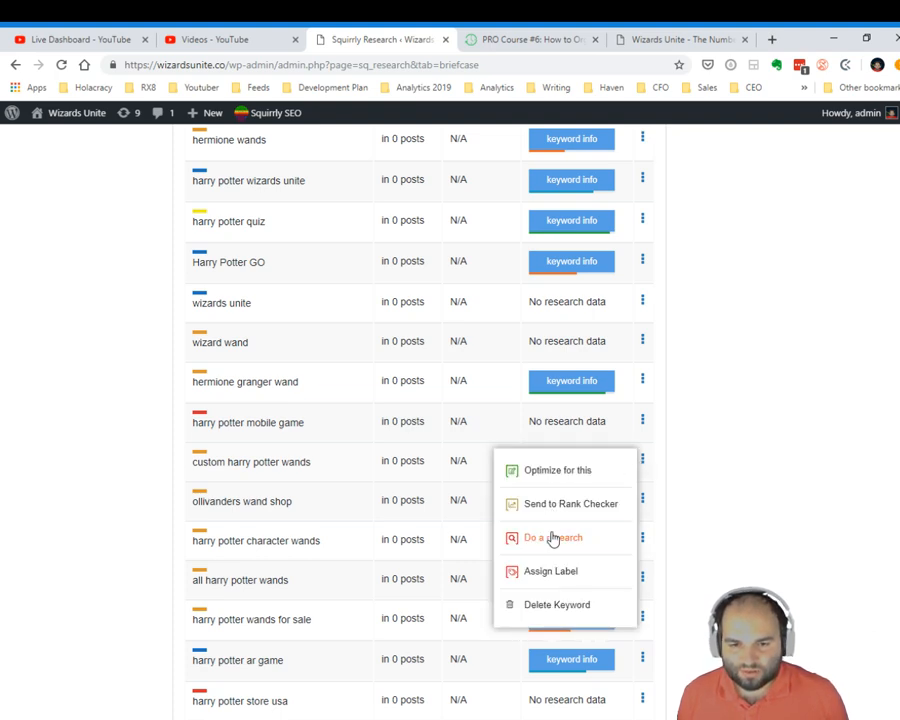
pyautogui.click(547, 538)
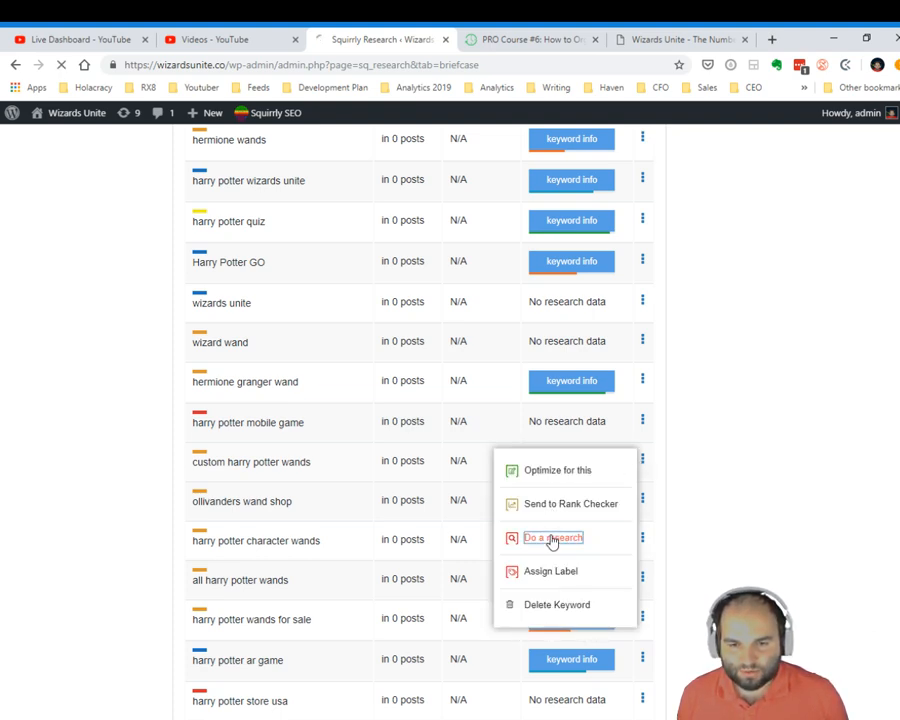
pyautogui.click(553, 538)
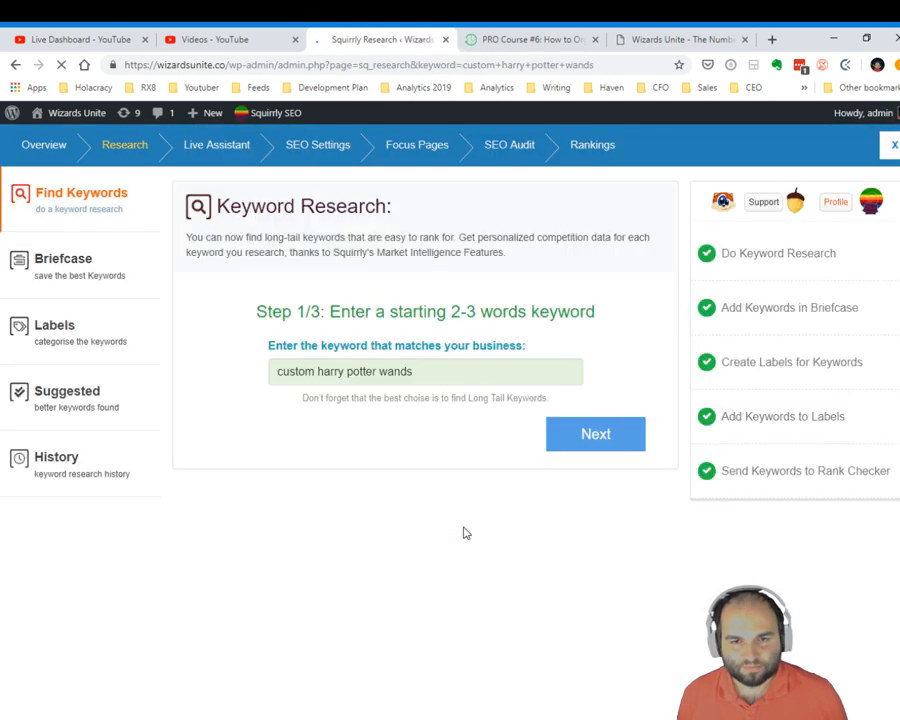
pyautogui.click(595, 434)
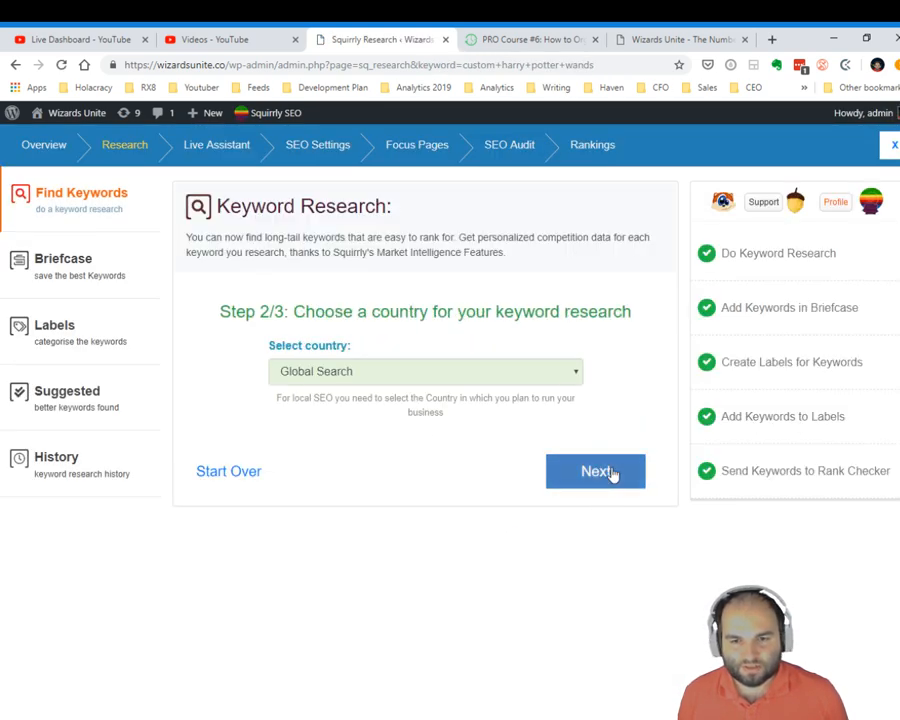
pyautogui.click(595, 471)
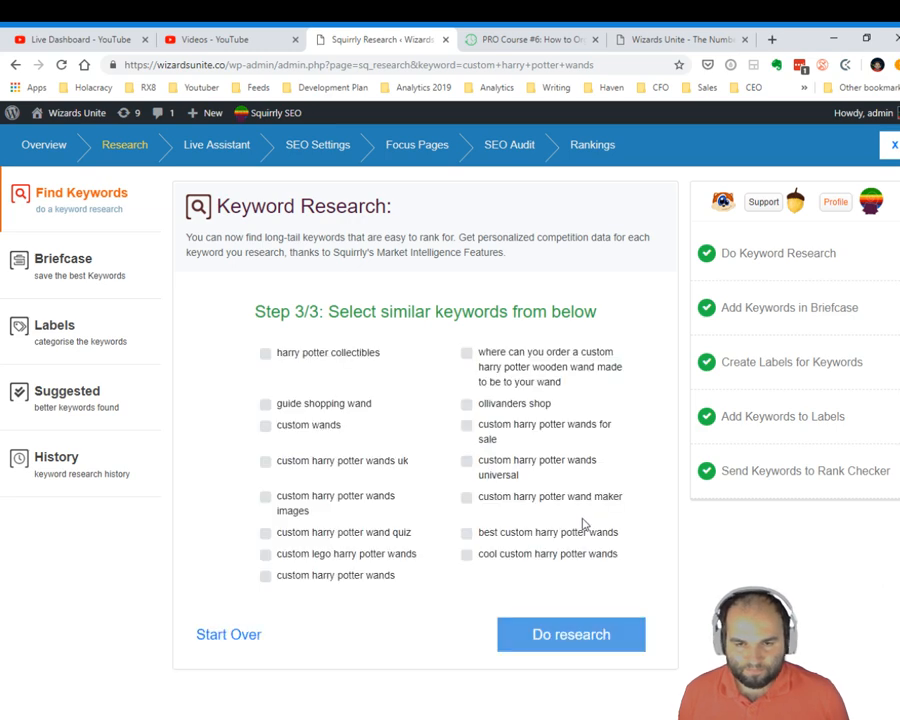
pyautogui.click(571, 633)
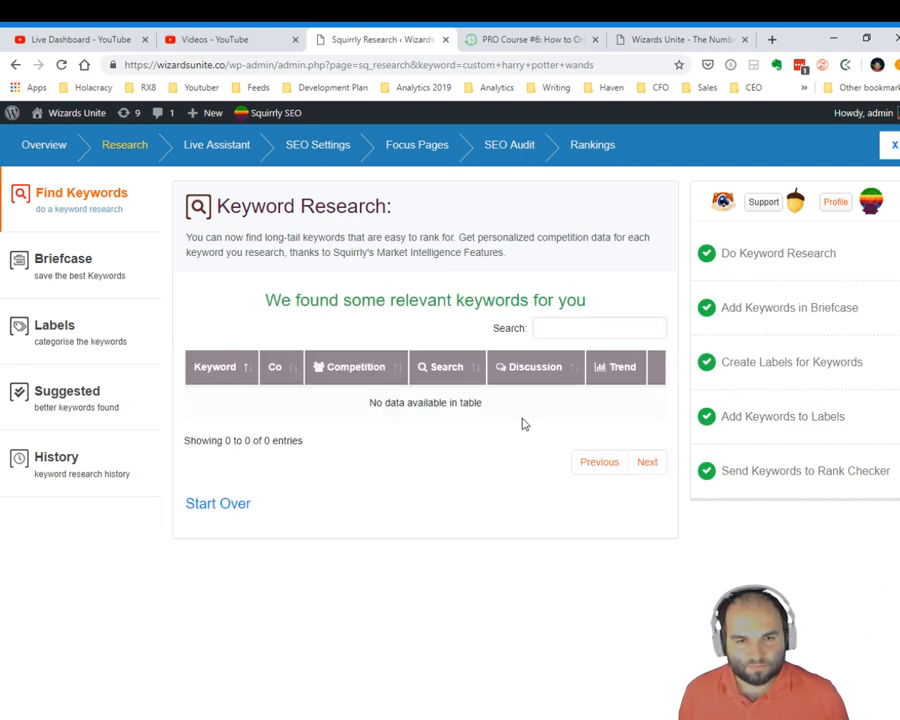
pyautogui.moveTo(482, 443)
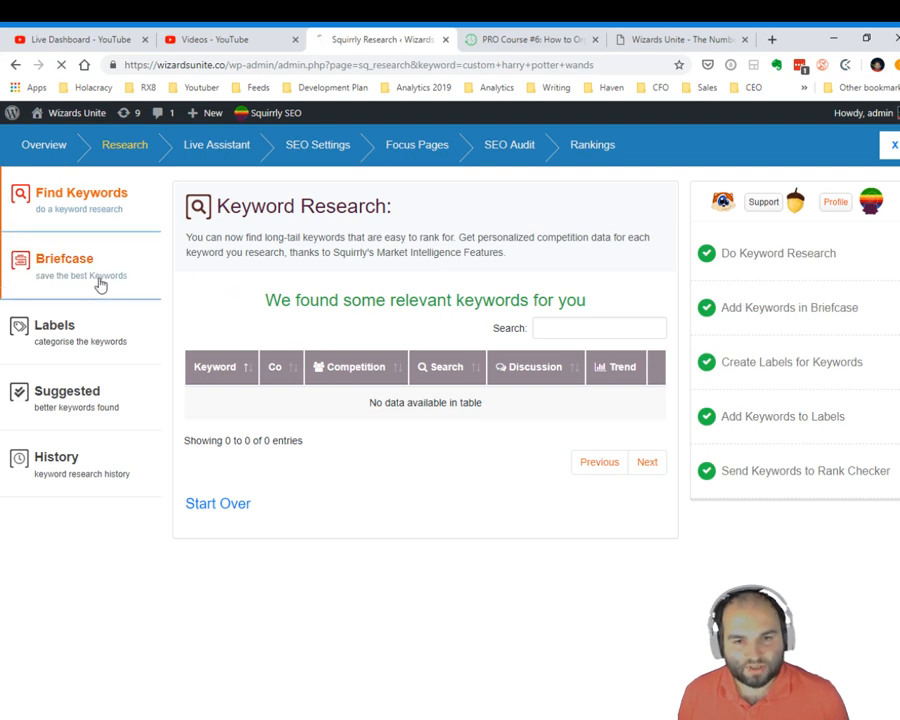
# Return to the Briefcase and go to page 2 of the saved keyword list
pyautogui.click(64, 258)
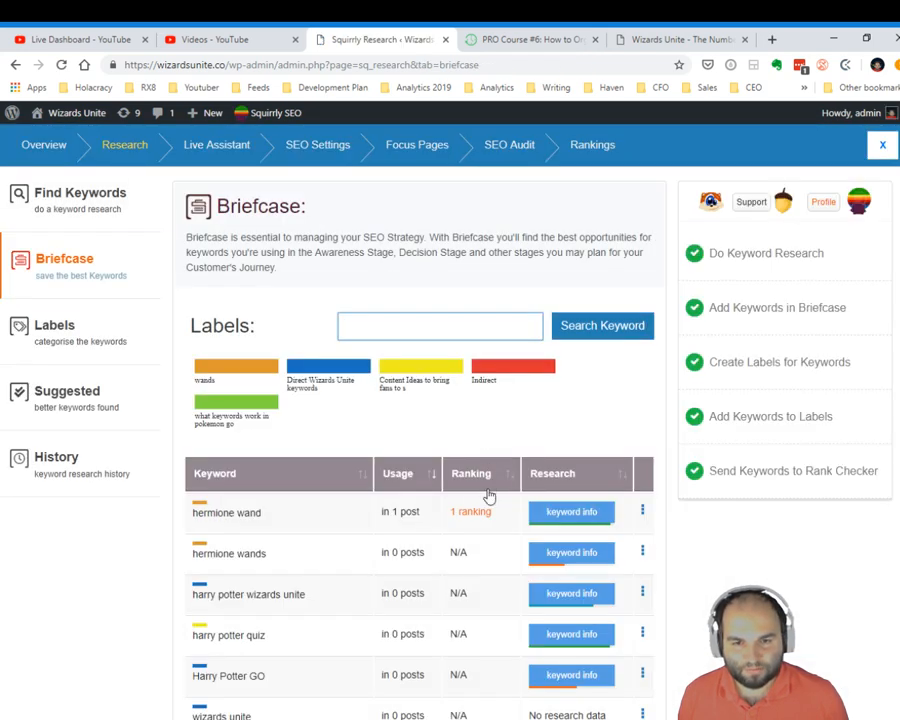
pyautogui.scroll(-3)
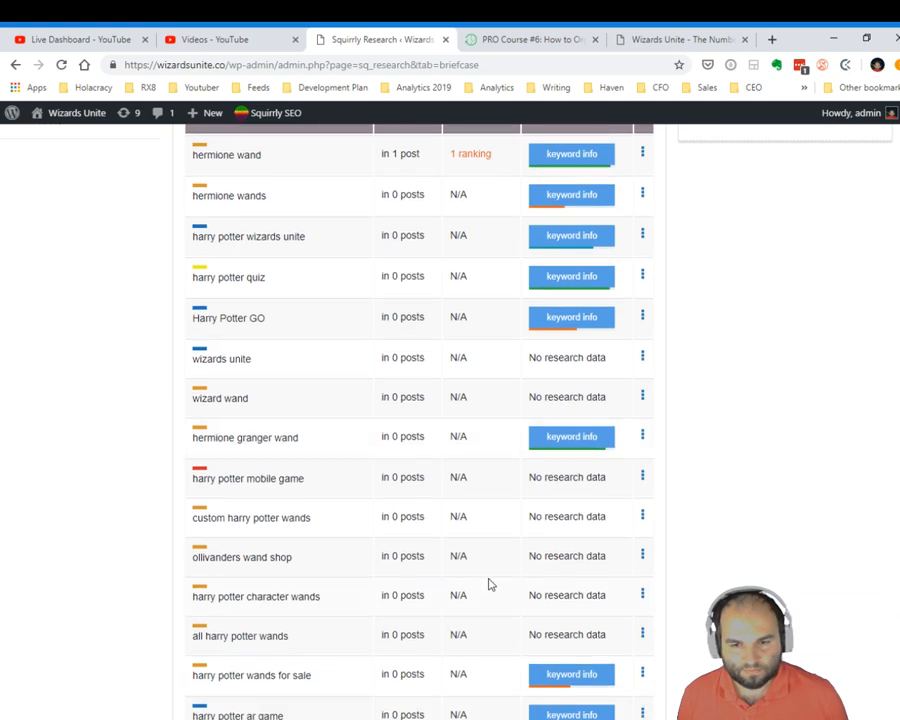
pyautogui.scroll(-3)
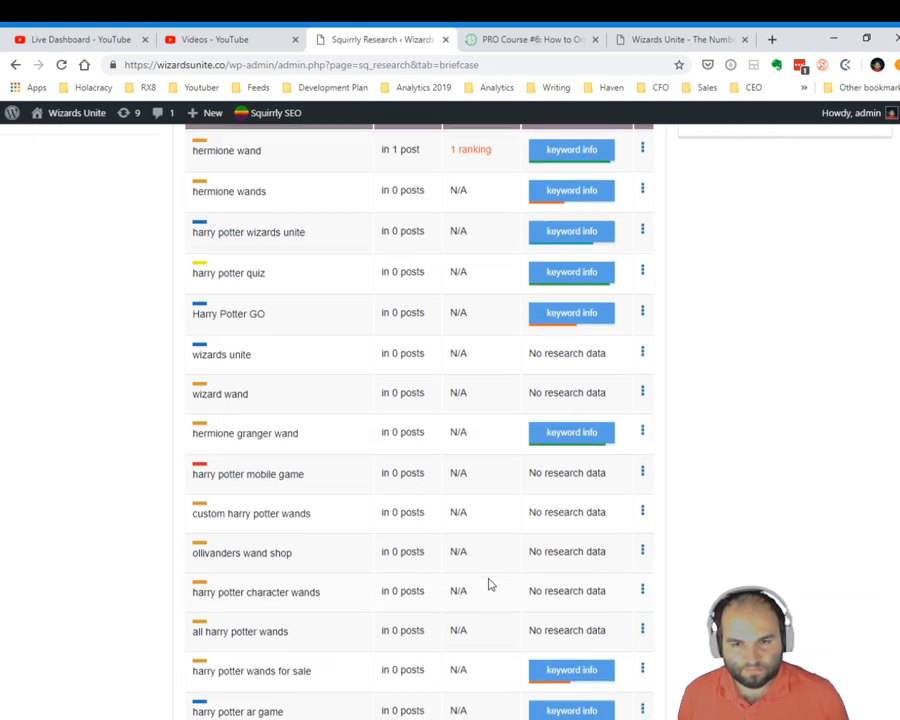
pyautogui.scroll(-3)
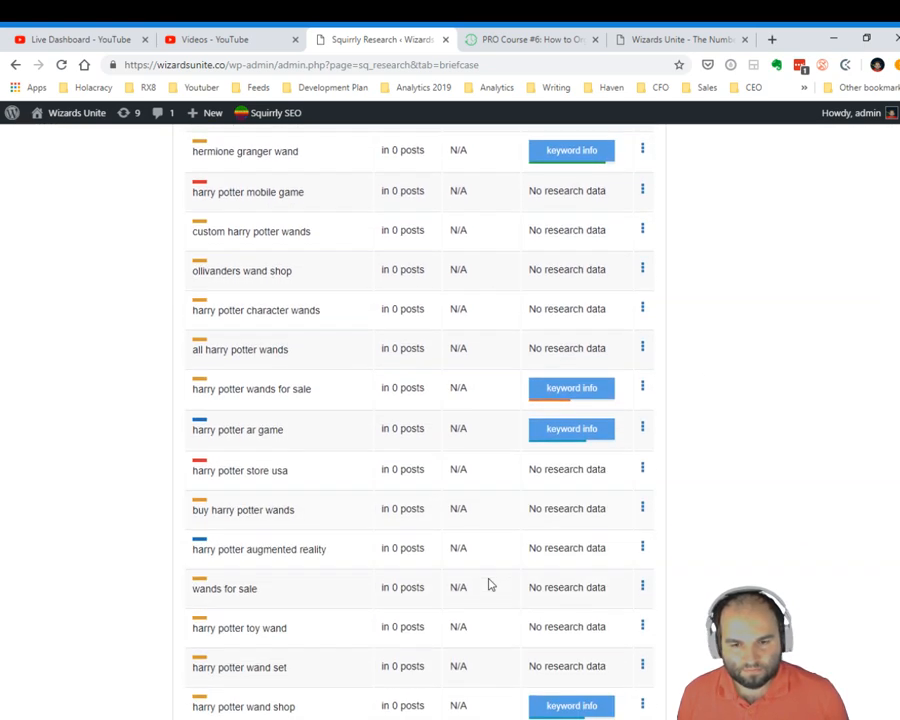
pyautogui.scroll(-3)
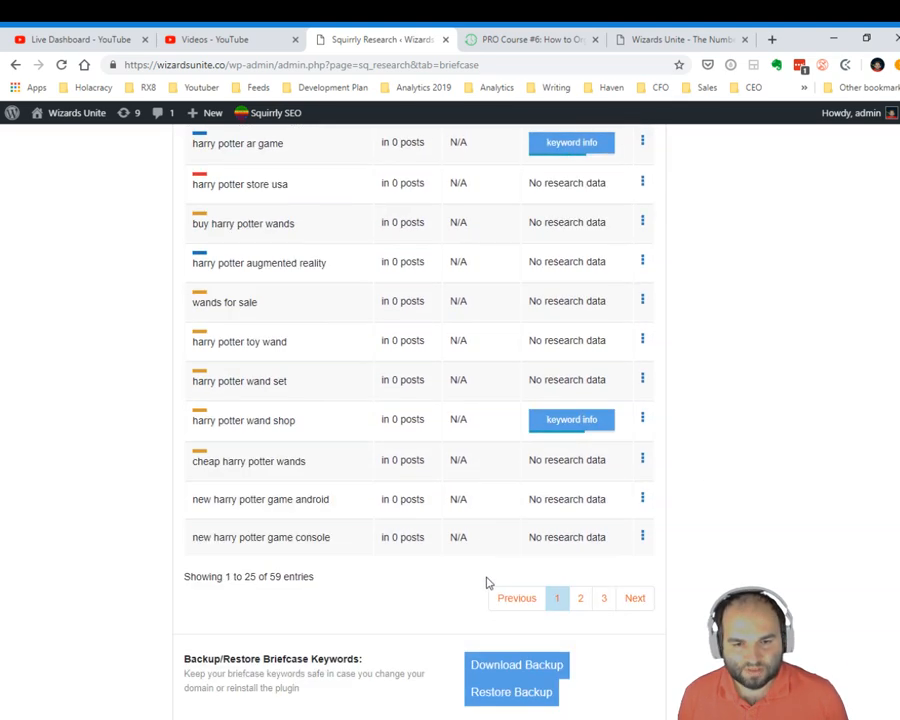
pyautogui.click(580, 598)
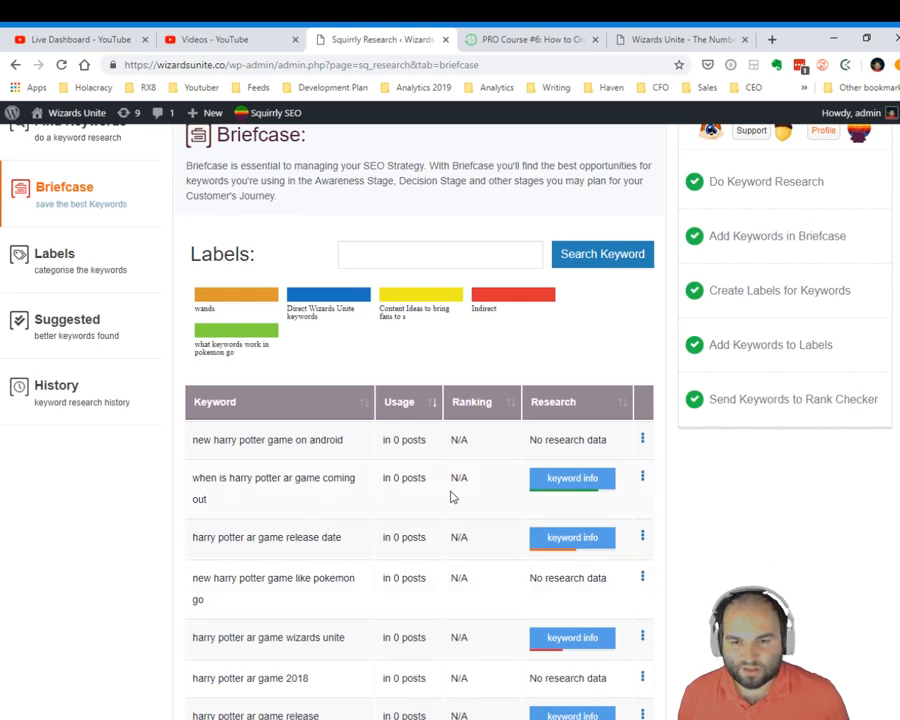
pyautogui.moveTo(374, 538)
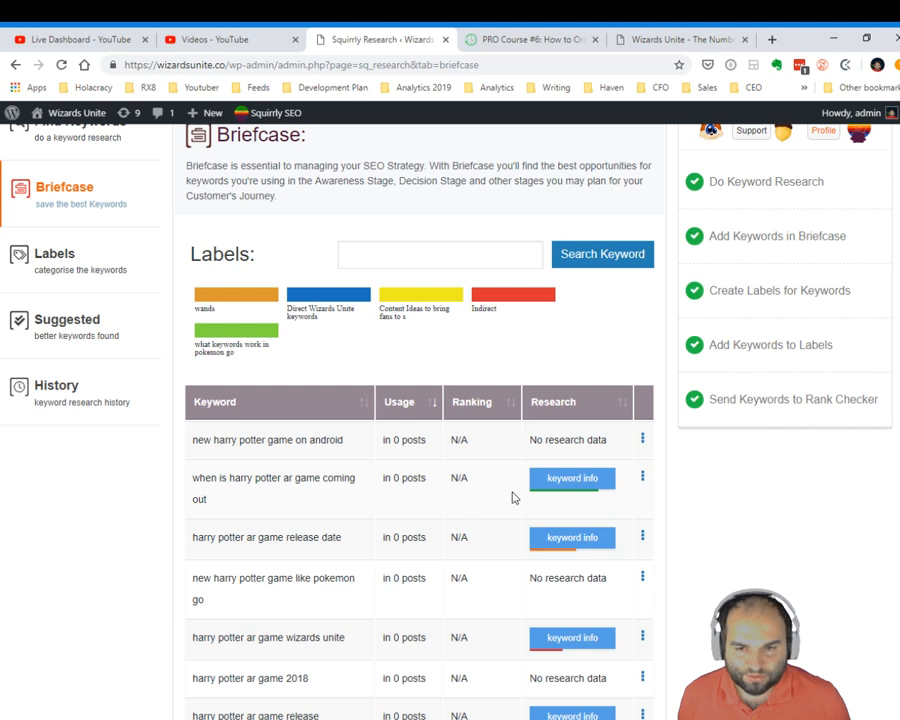
pyautogui.click(572, 478)
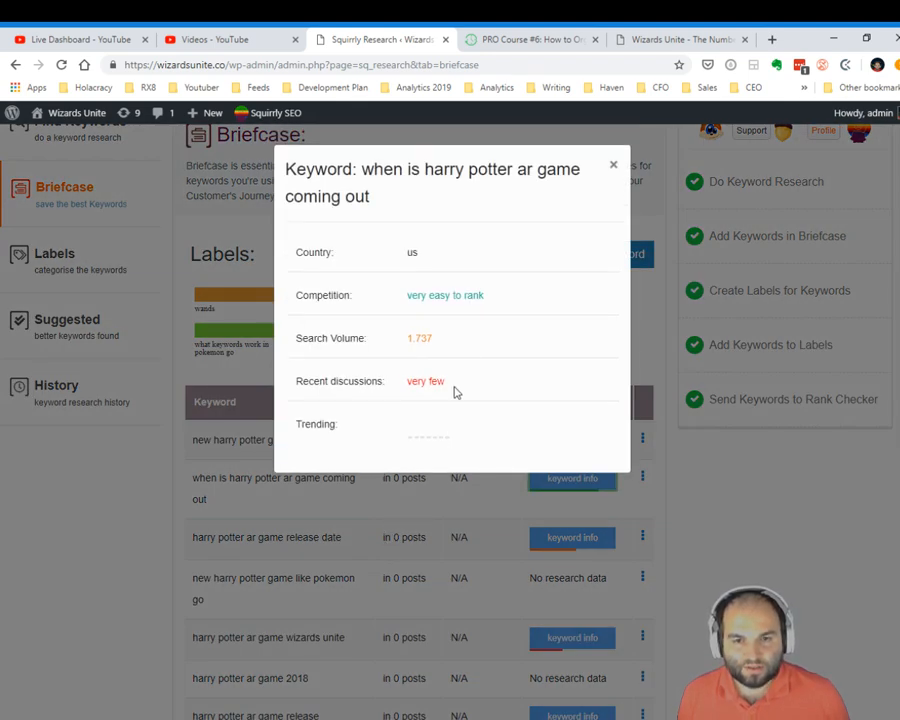
pyautogui.doubleClick(444, 294)
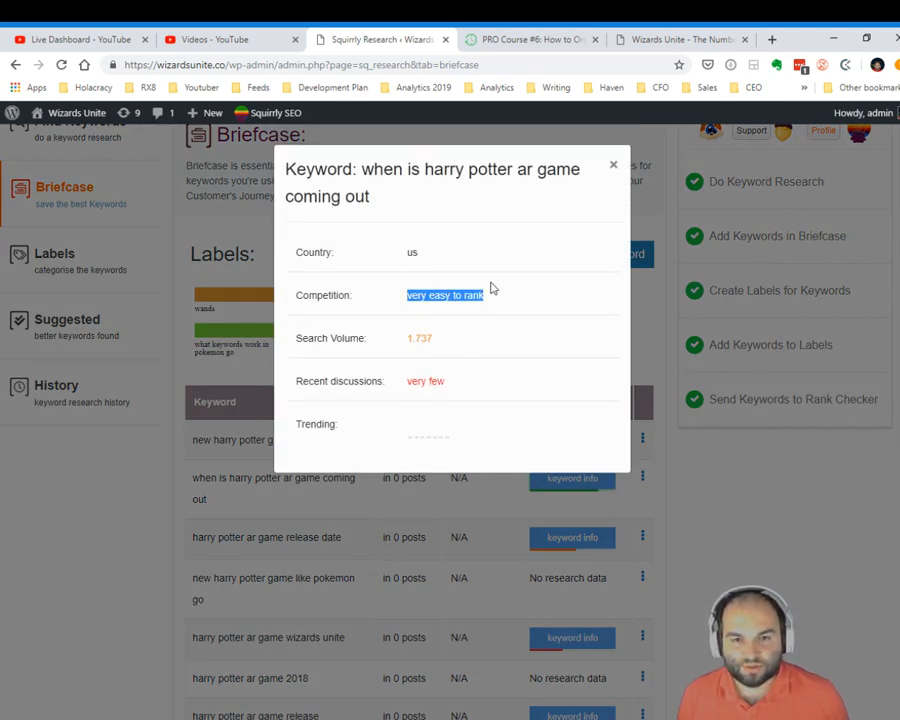
pyautogui.click(357, 311)
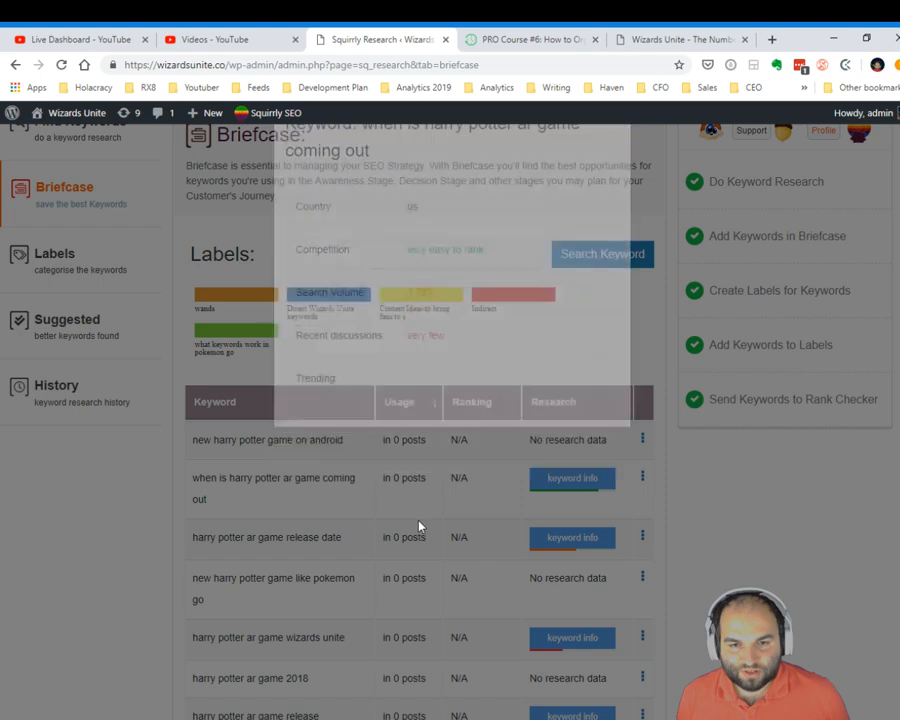
pyautogui.scroll(-3)
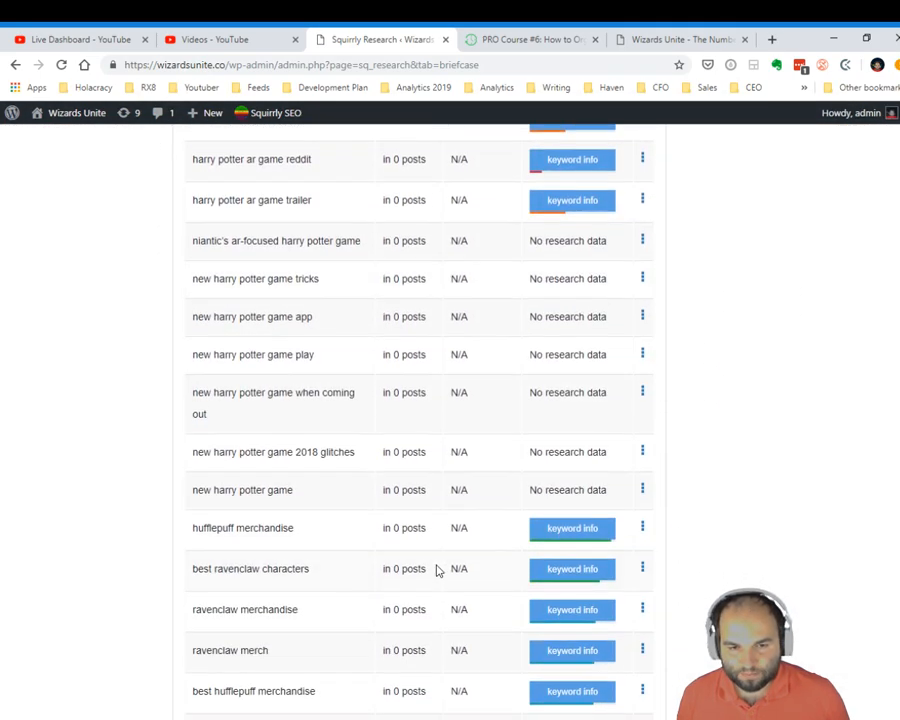
pyautogui.scroll(-3)
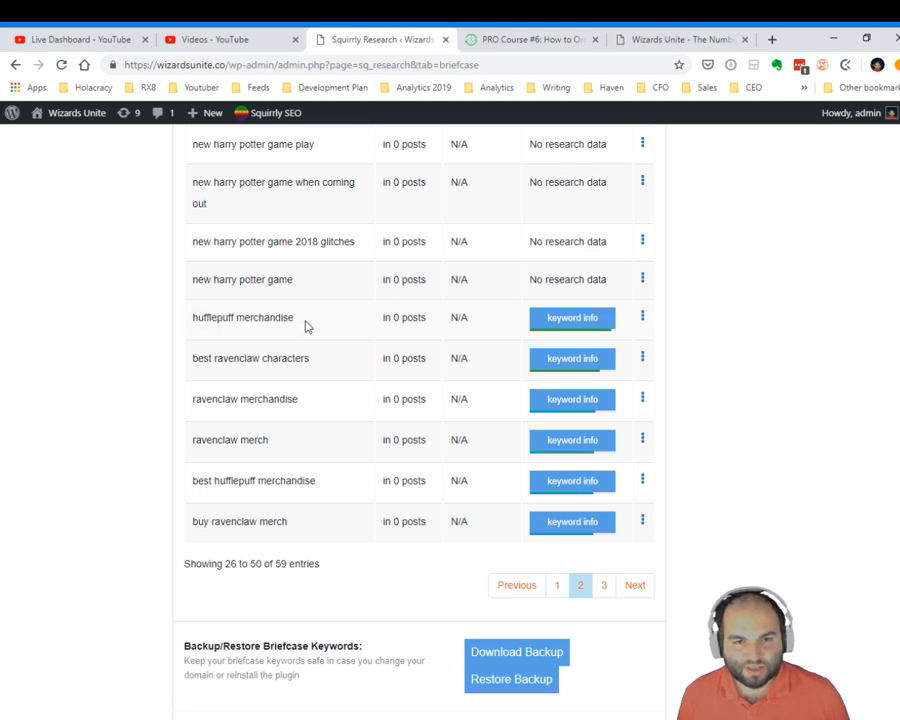
pyautogui.moveTo(192, 317); pyautogui.dragTo(312, 358)
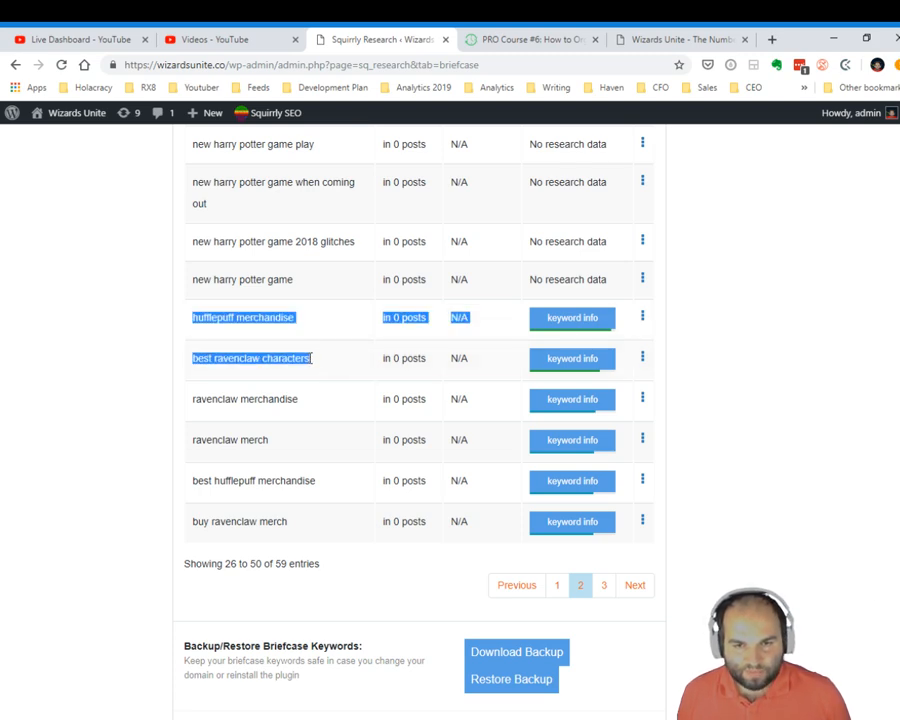
pyautogui.click(572, 358)
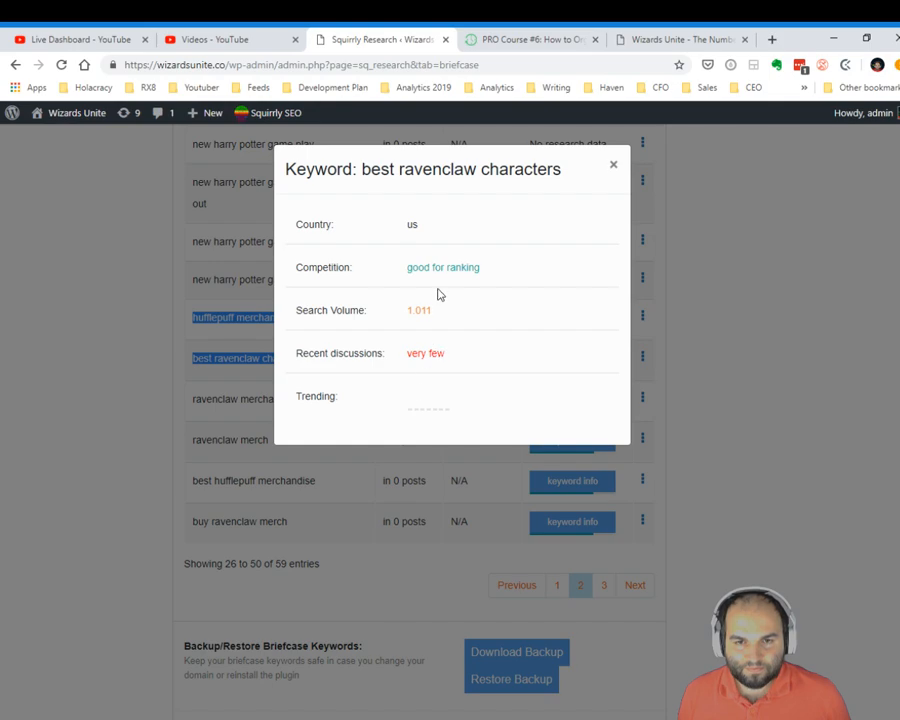
pyautogui.click(613, 164)
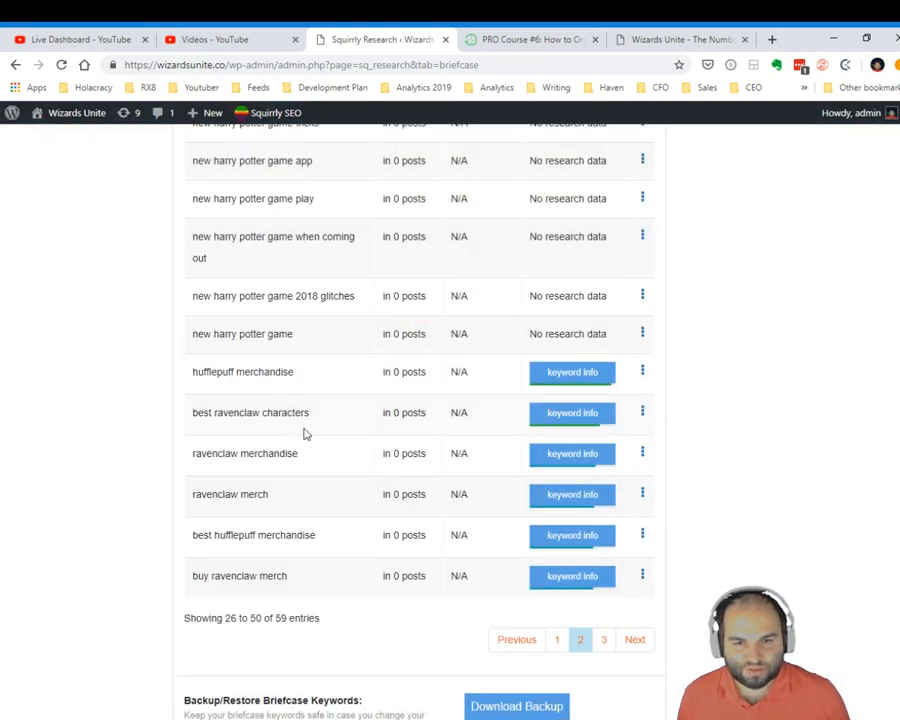
pyautogui.click(571, 372)
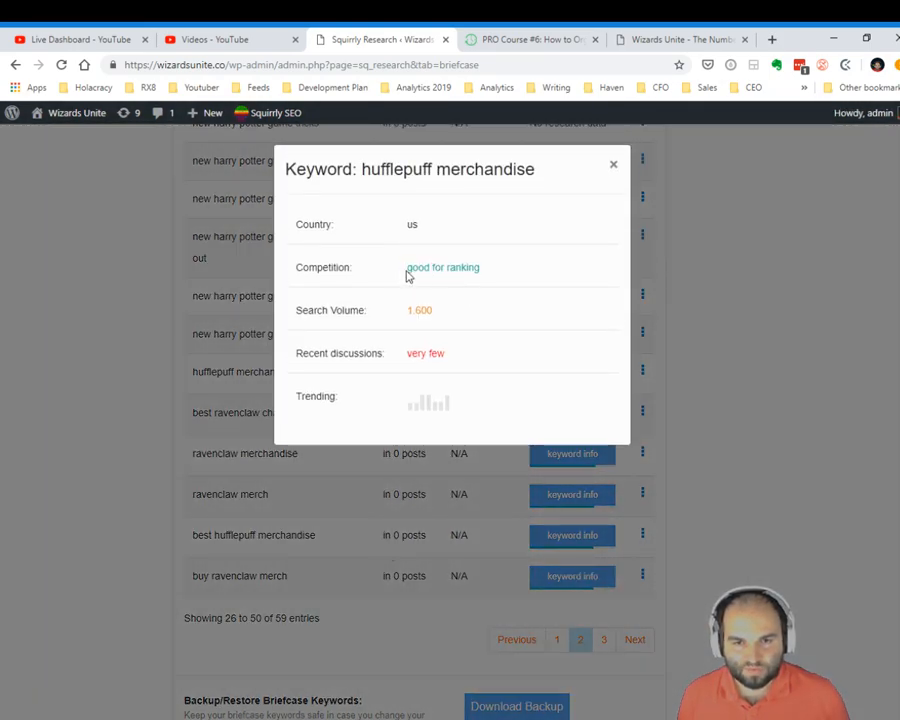
pyautogui.click(613, 164)
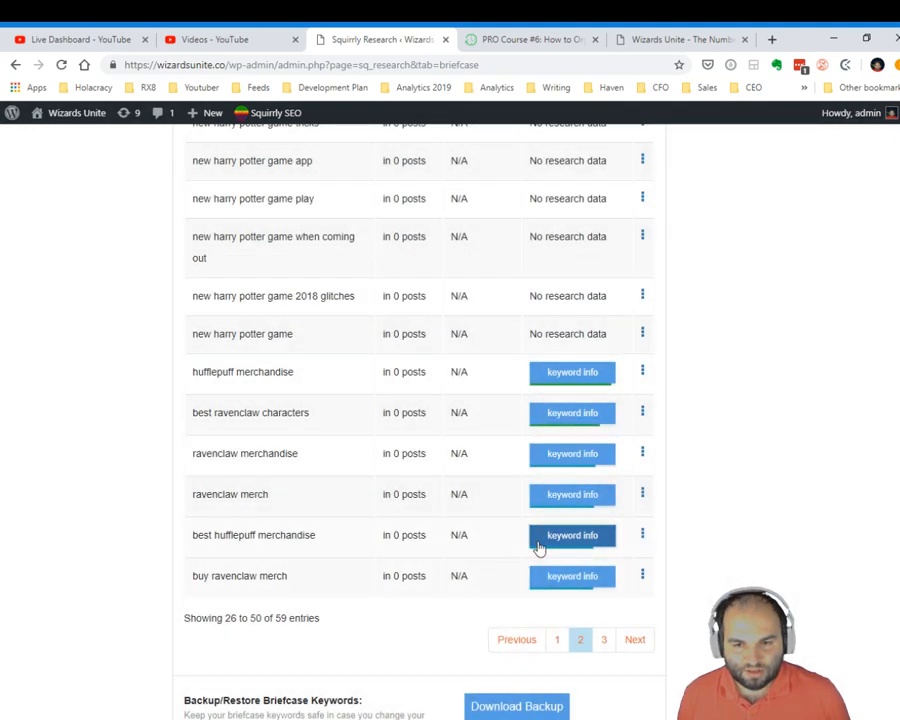
pyautogui.click(571, 535)
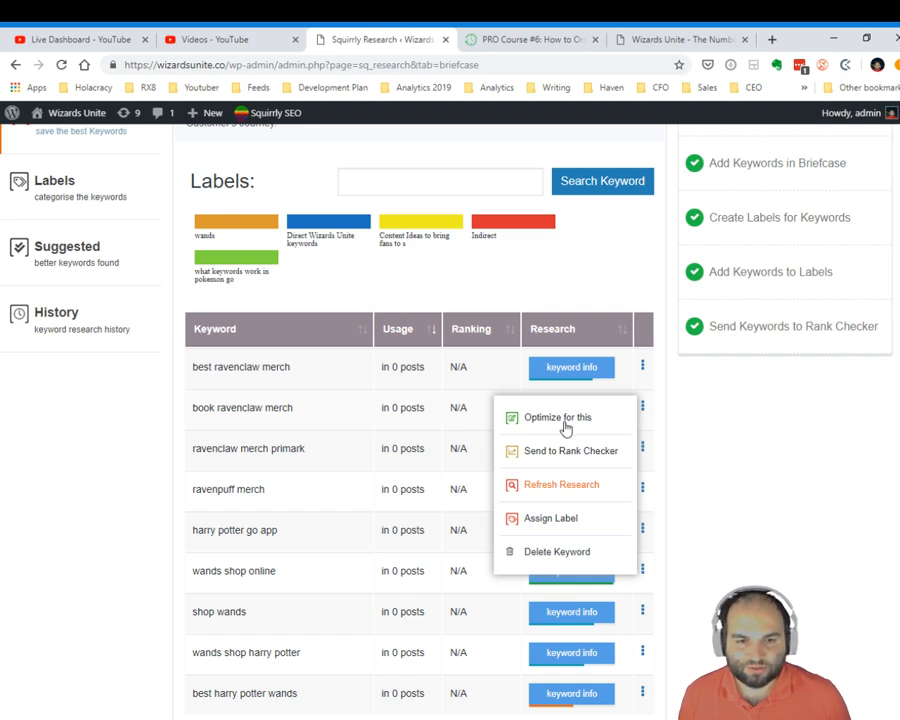
pyautogui.moveTo(562, 427)
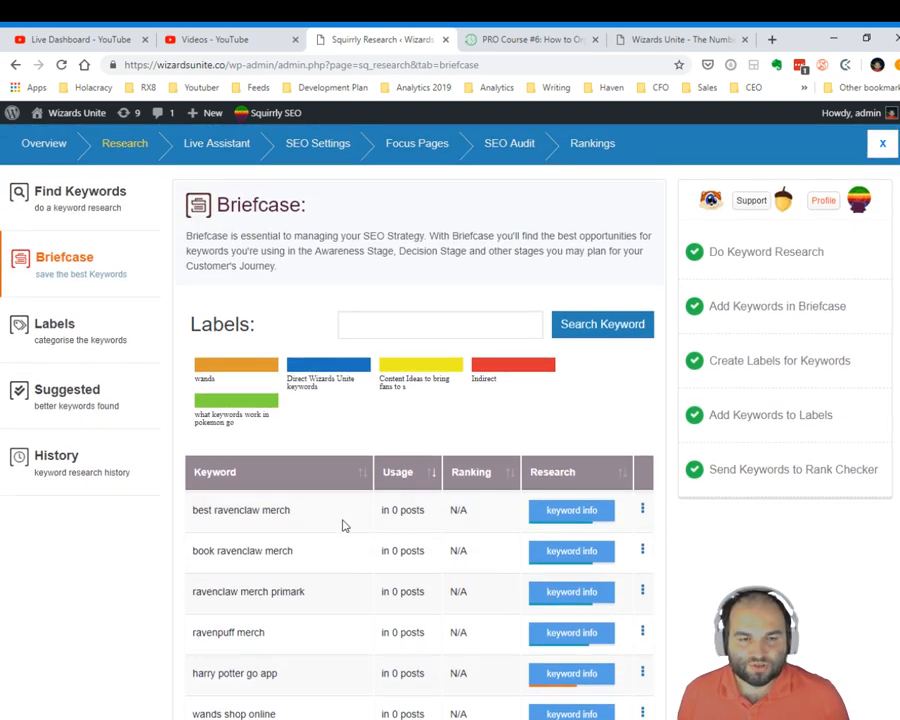
pyautogui.moveTo(290, 322)
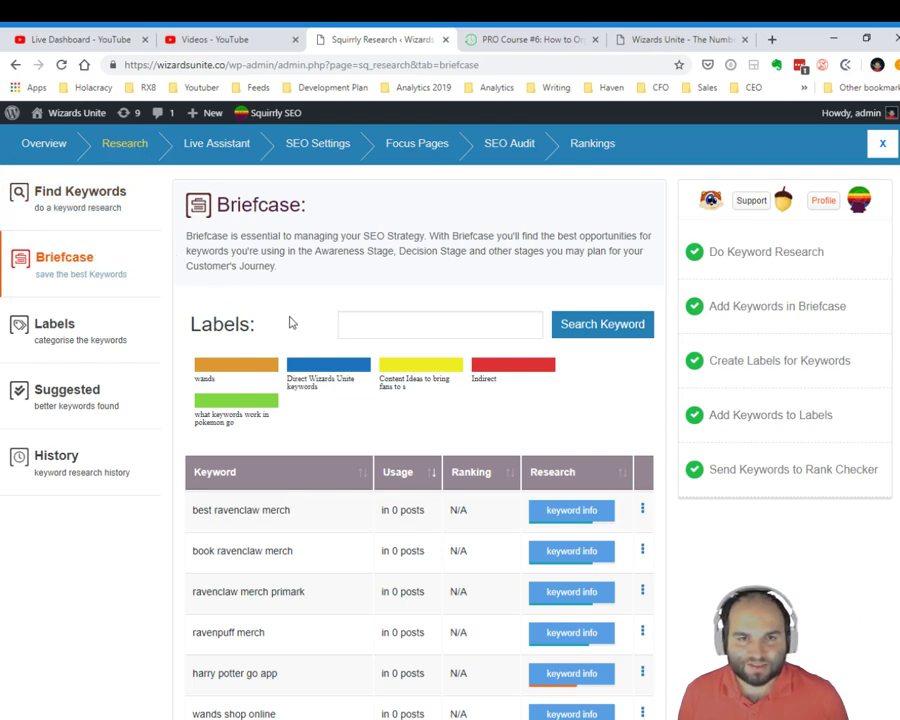